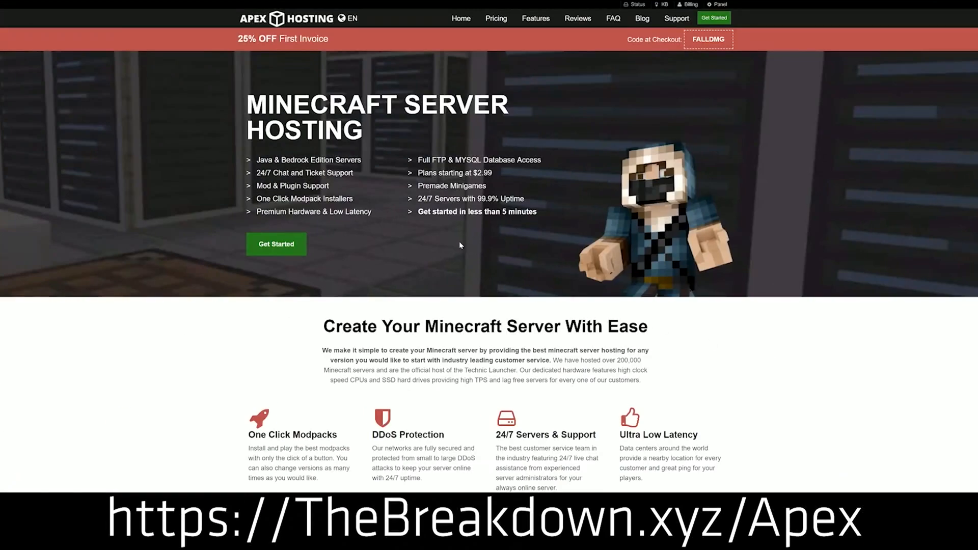
pyautogui.moveTo(294, 74)
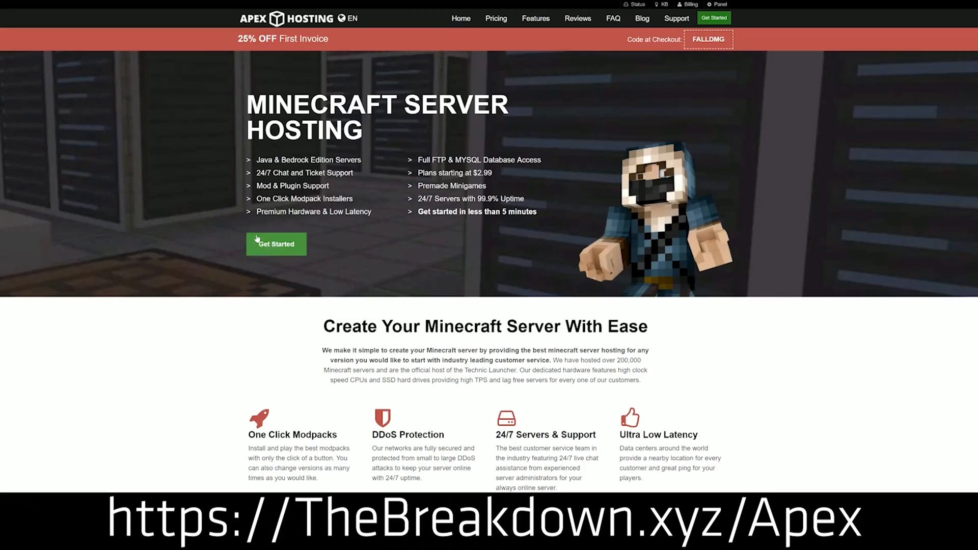
# - Scroll through the Litematica CurseForge page down to its Recent Files list
pyautogui.scroll(-3)
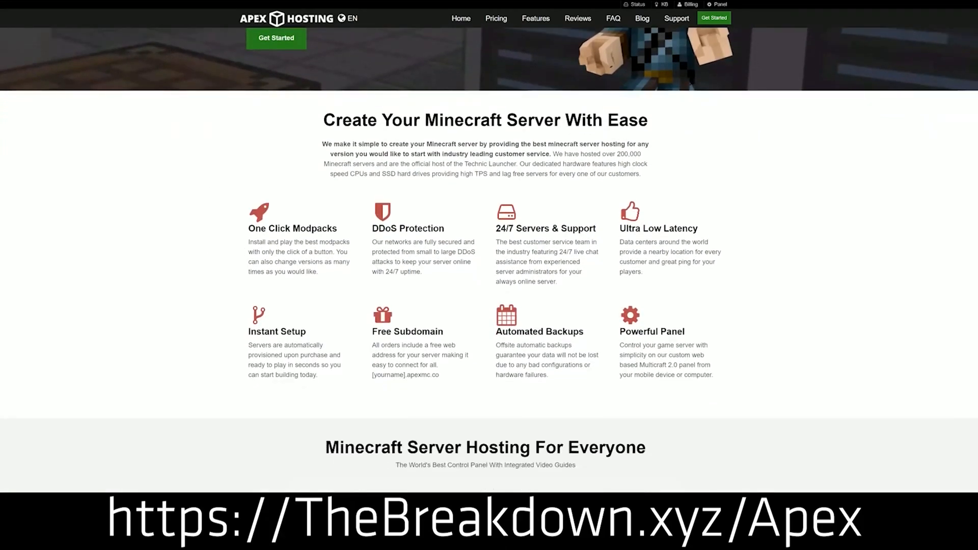
pyautogui.doubleClick(407, 229)
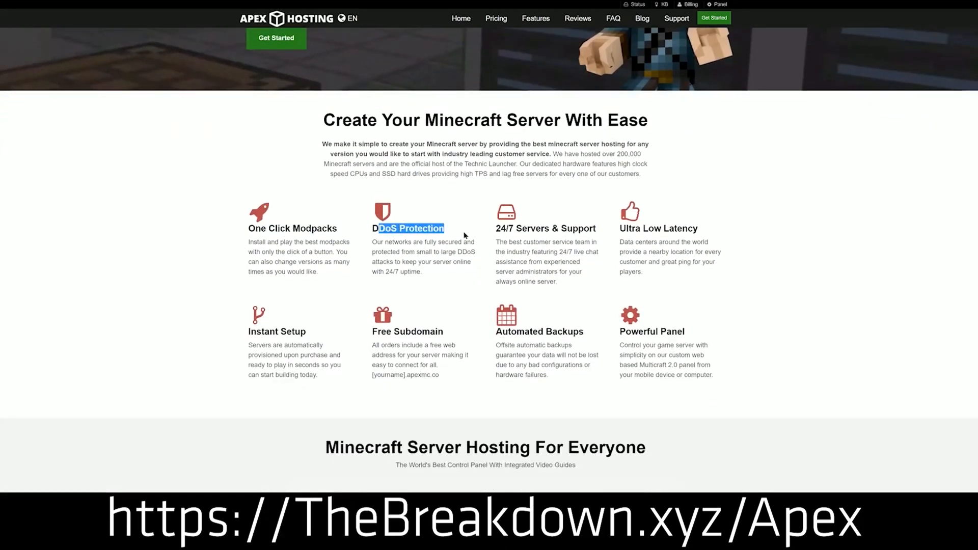
pyautogui.doubleClick(545, 228)
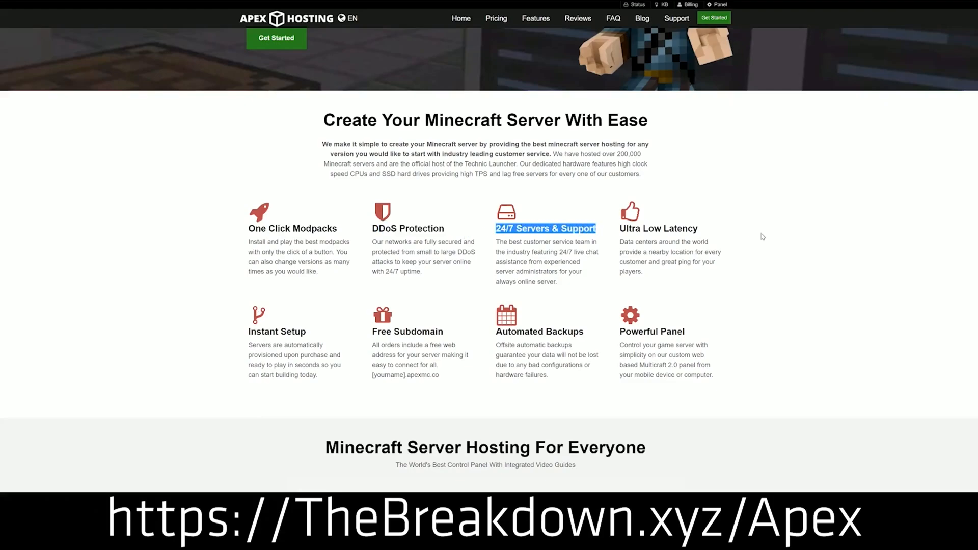
pyautogui.moveTo(495, 330)
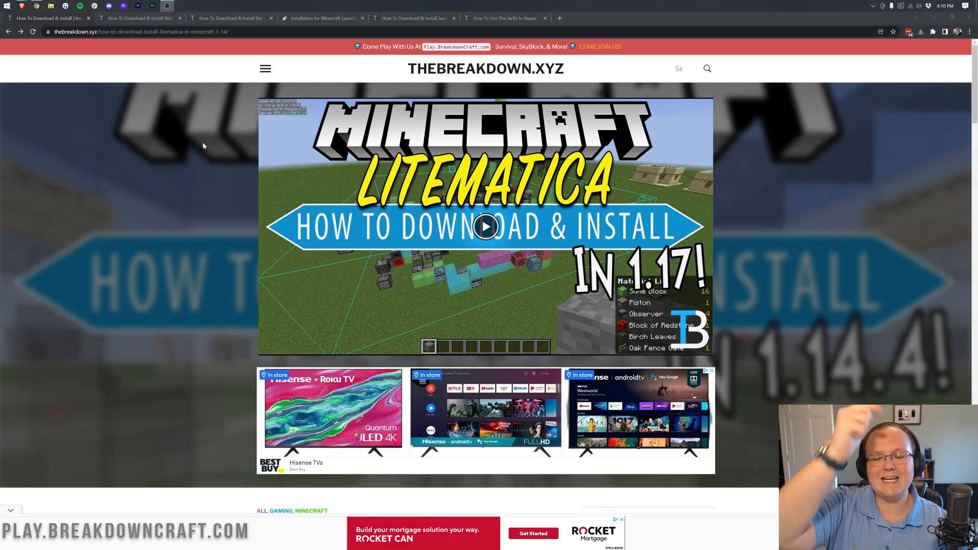
pyautogui.scroll(-3)
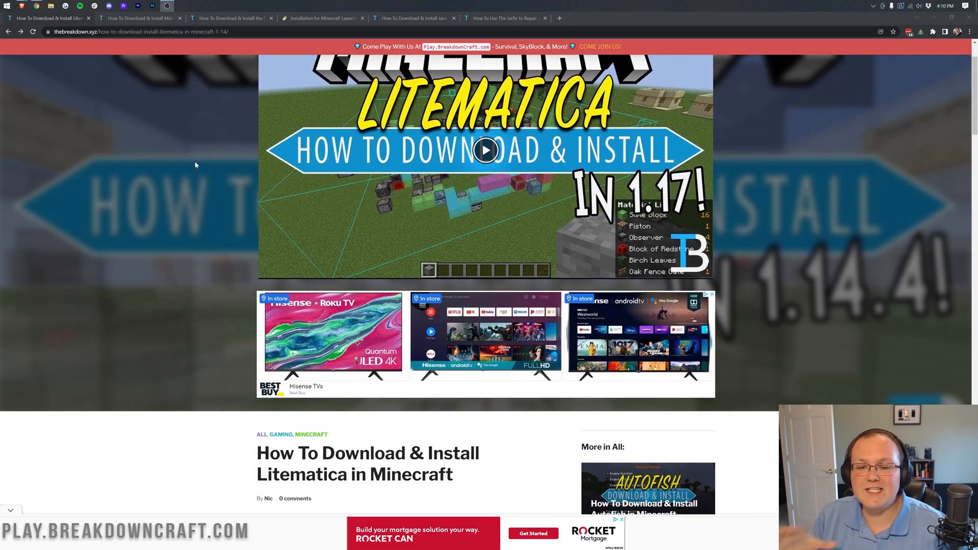
pyautogui.scroll(-3)
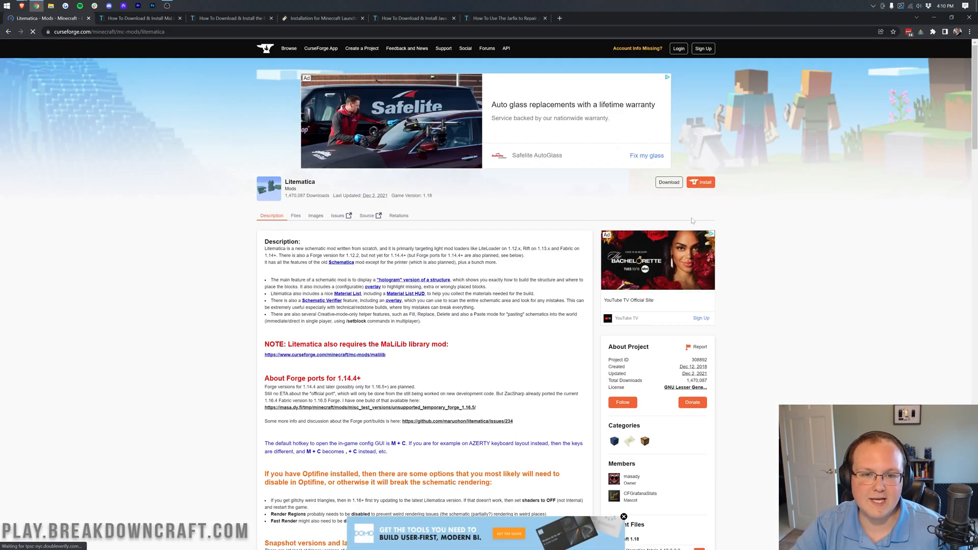
pyautogui.scroll(-3)
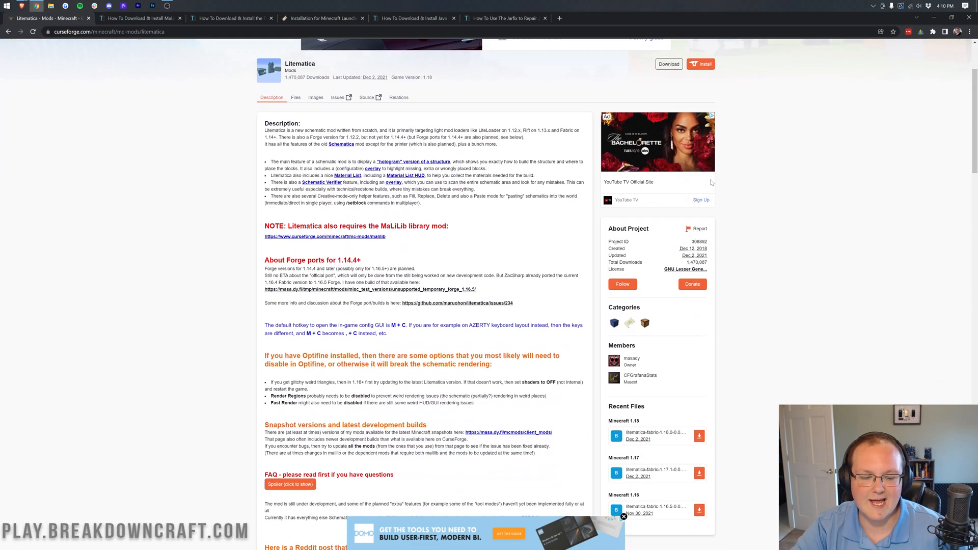
pyautogui.scroll(-3)
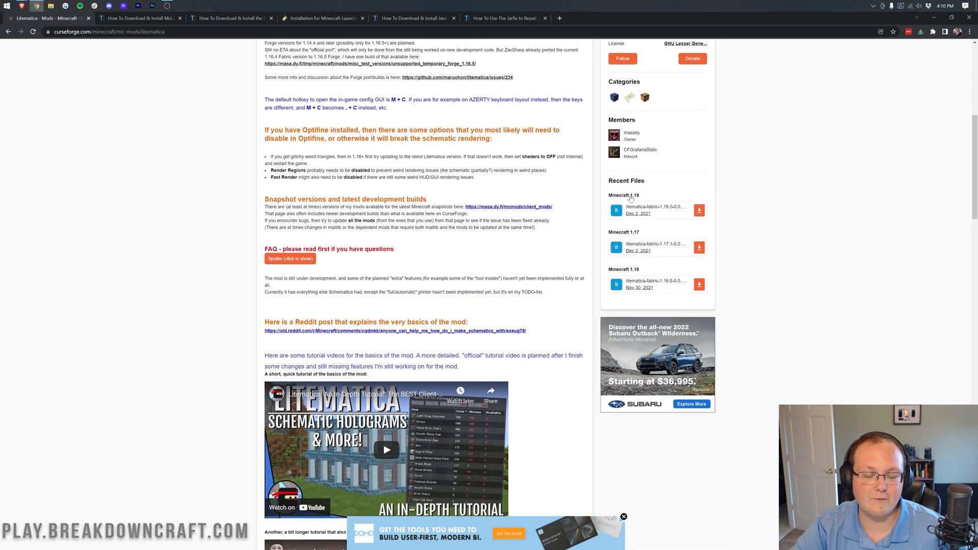
pyautogui.scroll(-3)
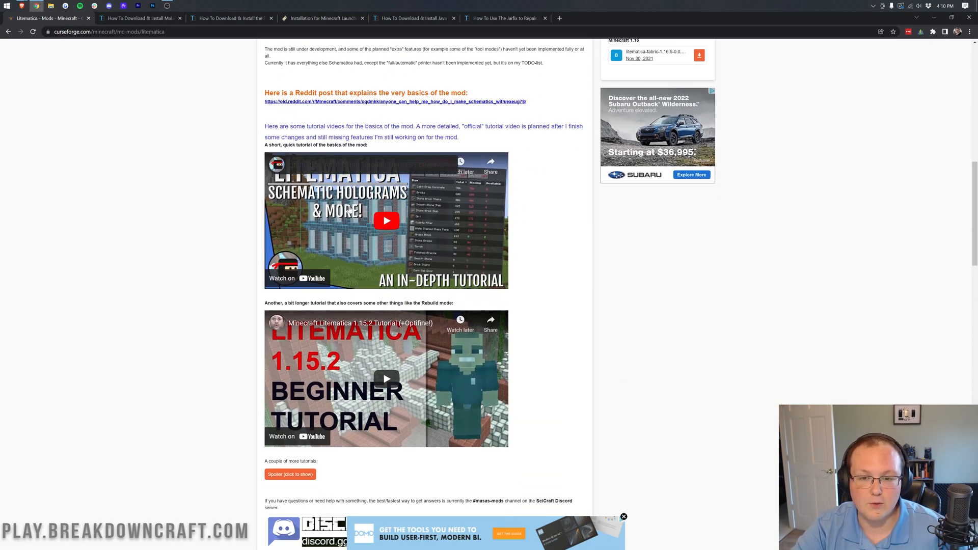
pyautogui.moveTo(559, 240)
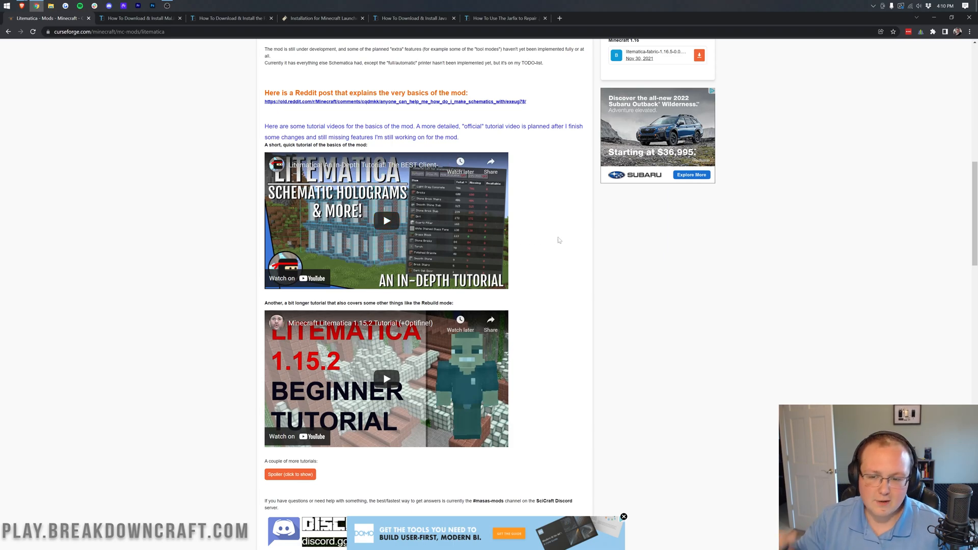
pyautogui.moveTo(434, 226)
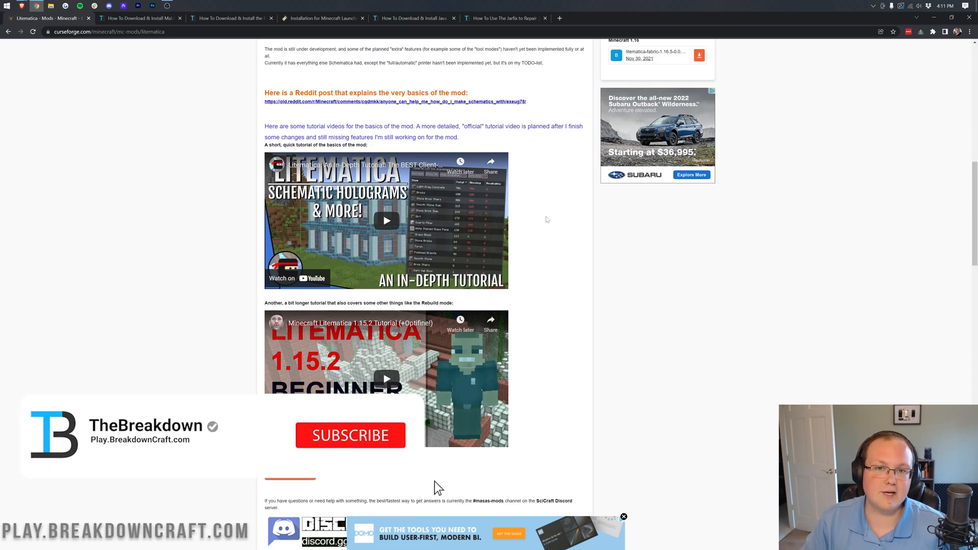
# - Download the Litematica Fabric build for Minecraft 1.18
pyautogui.scroll(3)
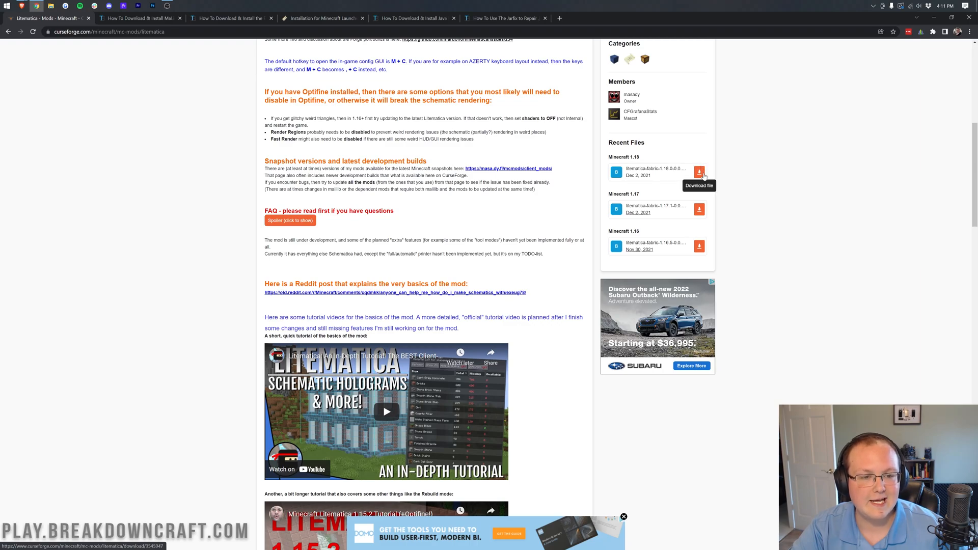
pyautogui.click(698, 171)
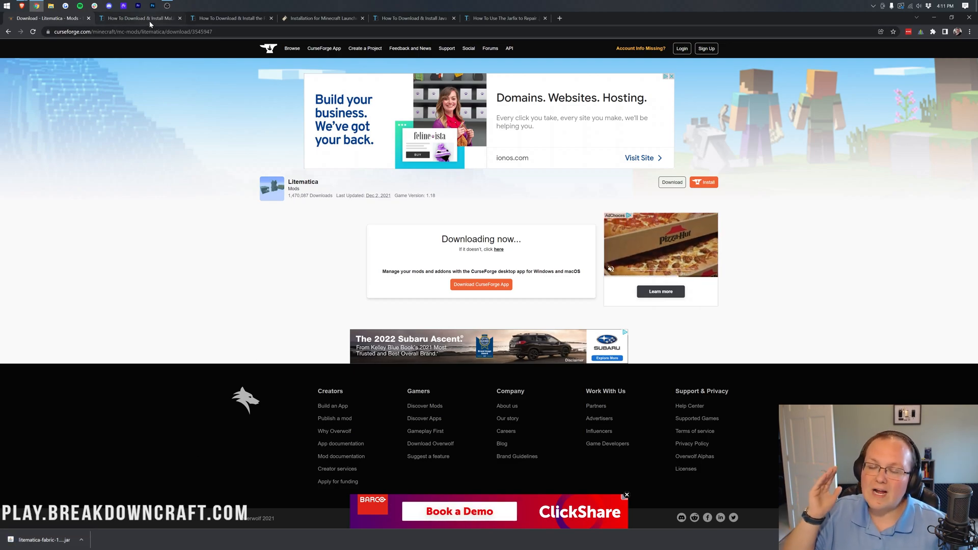
# - Download the MaLiLib Fabric build for Minecraft 1.18 from its CurseForge page, then move to the Fabric guide
pyautogui.click(139, 17)
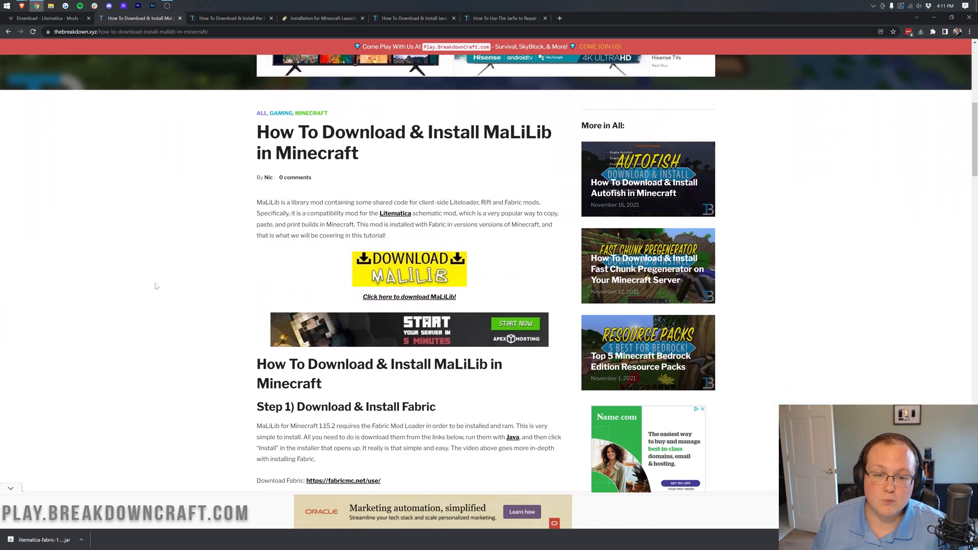
pyautogui.scroll(3)
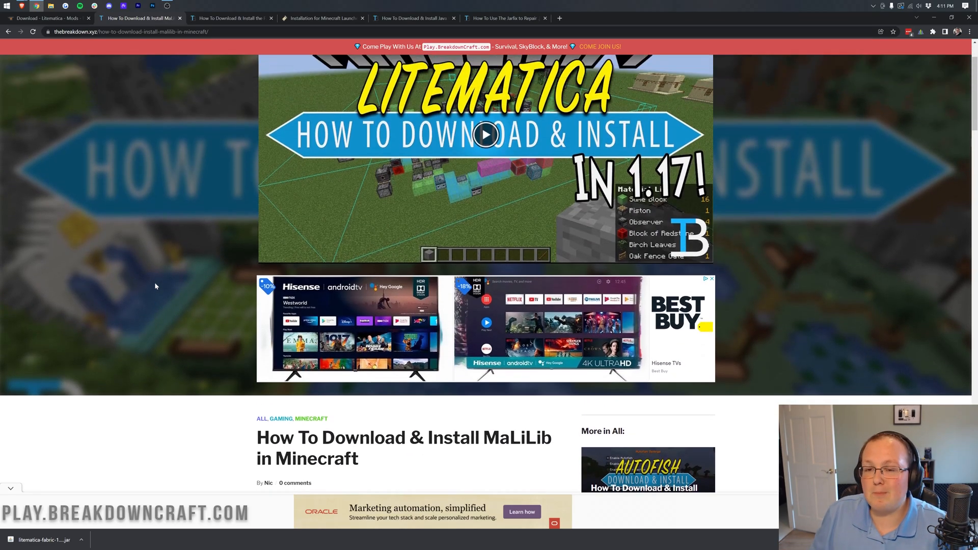
pyautogui.scroll(3)
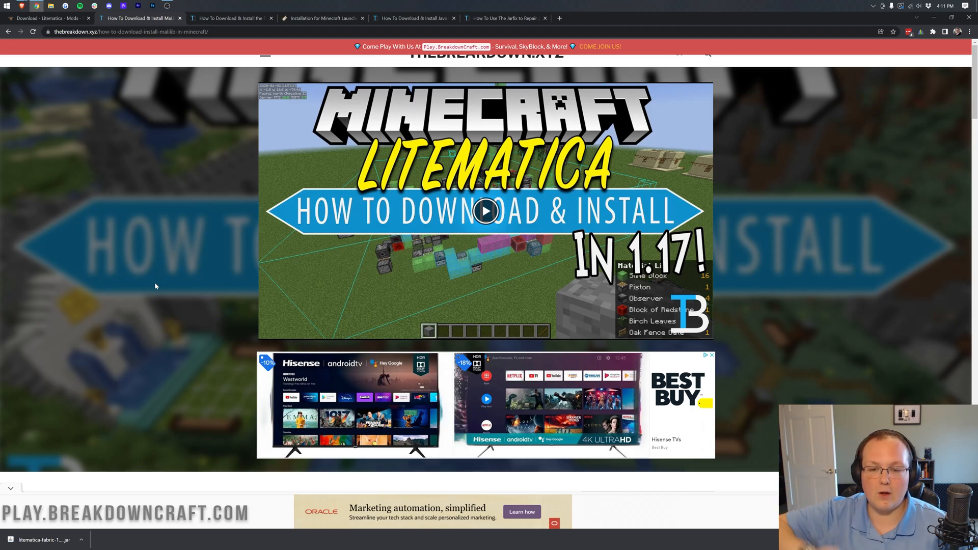
pyautogui.scroll(-3)
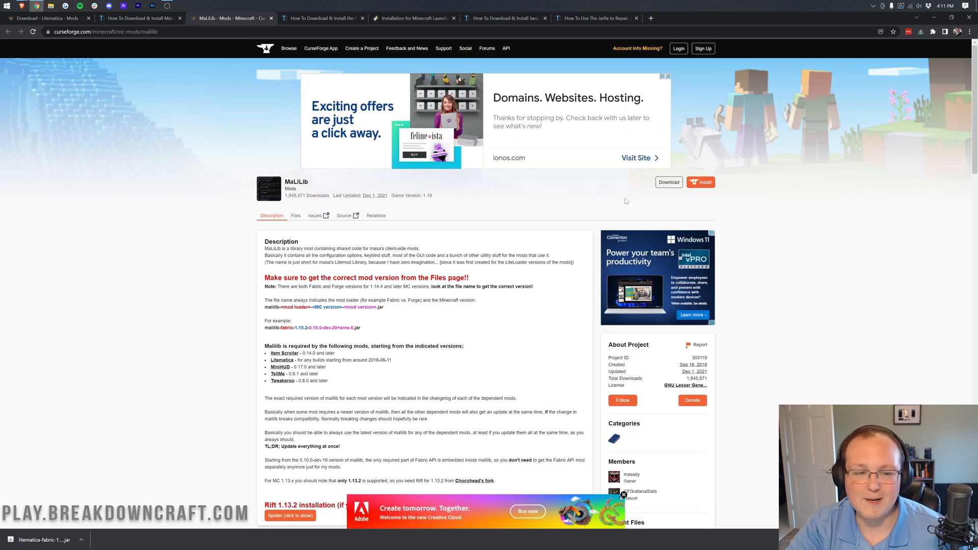
pyautogui.scroll(-3)
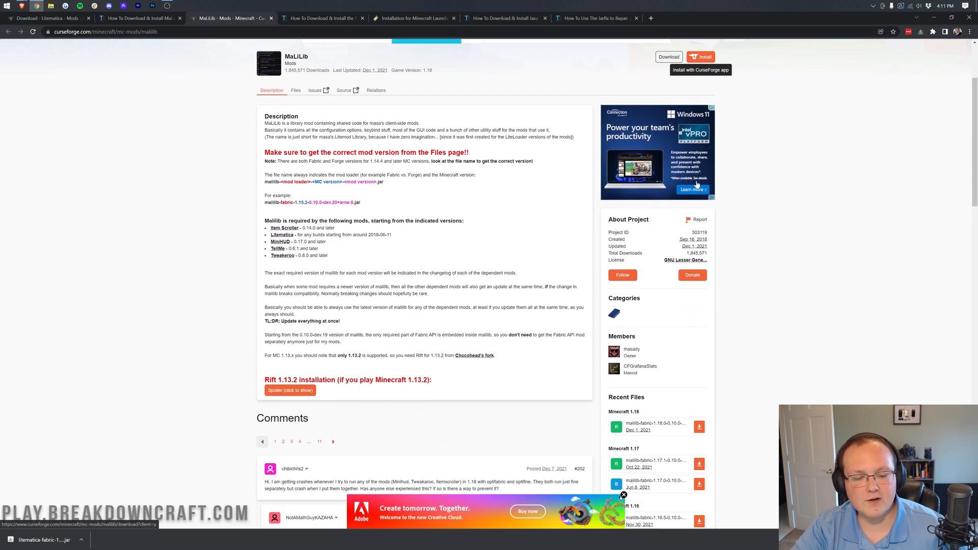
pyautogui.scroll(-3)
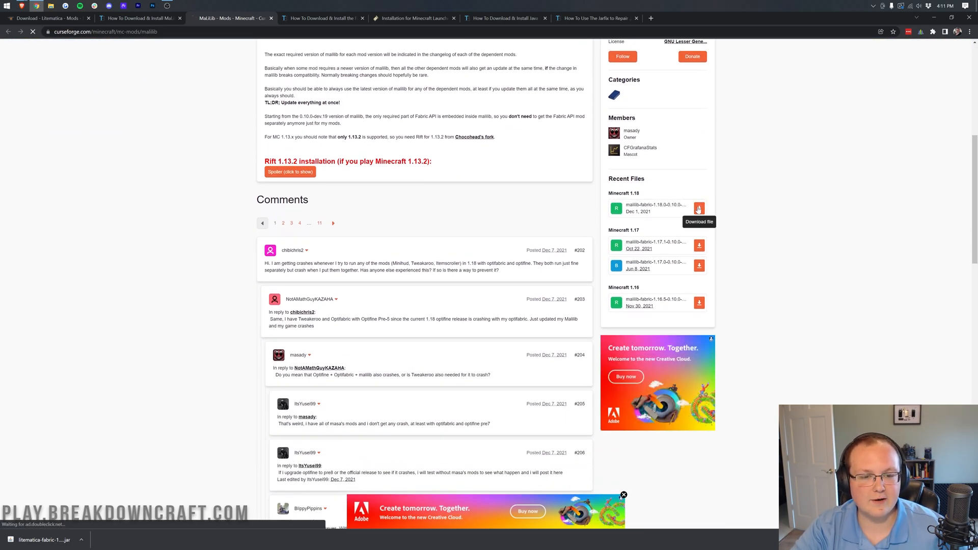
pyautogui.click(698, 208)
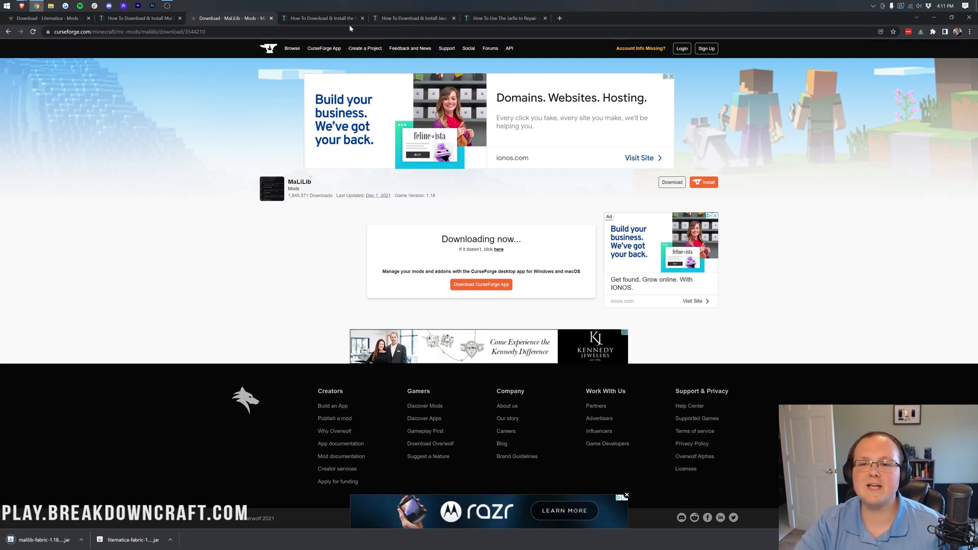
pyautogui.click(322, 17)
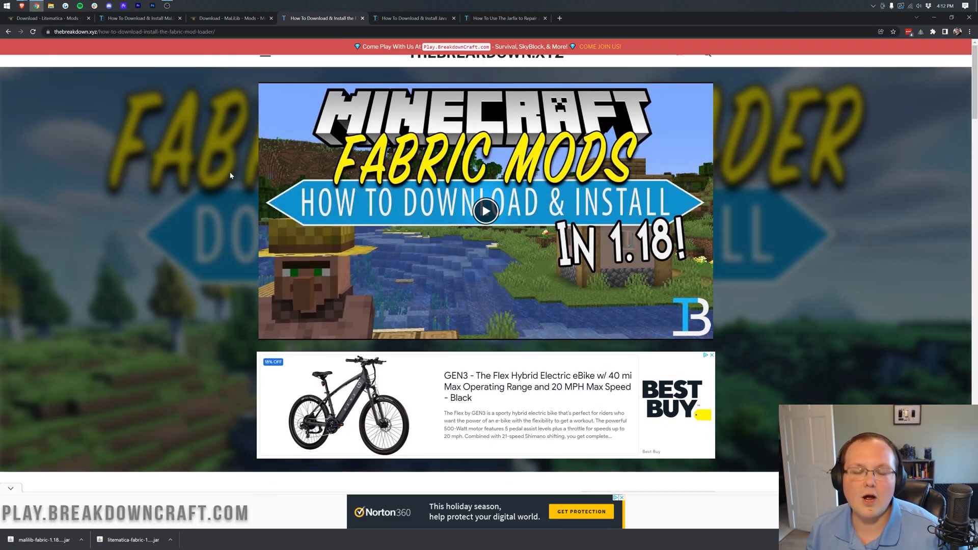
# - Scroll down the Fabric mod loader guide toward the Download Fabric link
pyautogui.scroll(-3)
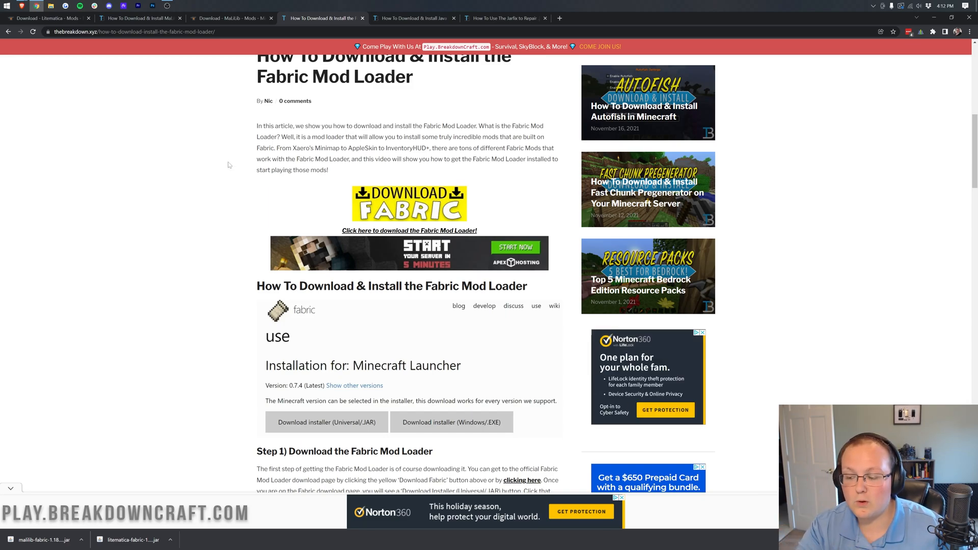
pyautogui.scroll(-3)
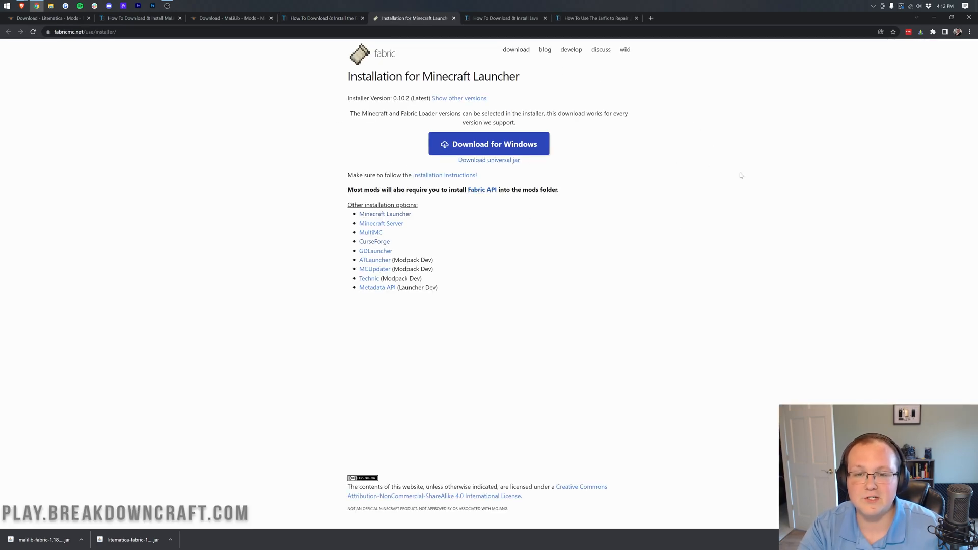
pyautogui.moveTo(488, 160)
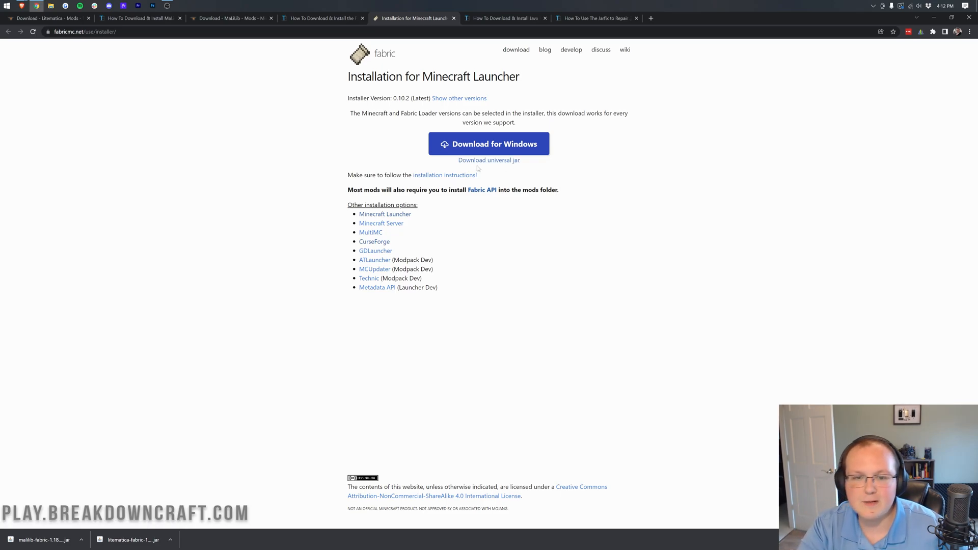
pyautogui.moveTo(489, 160)
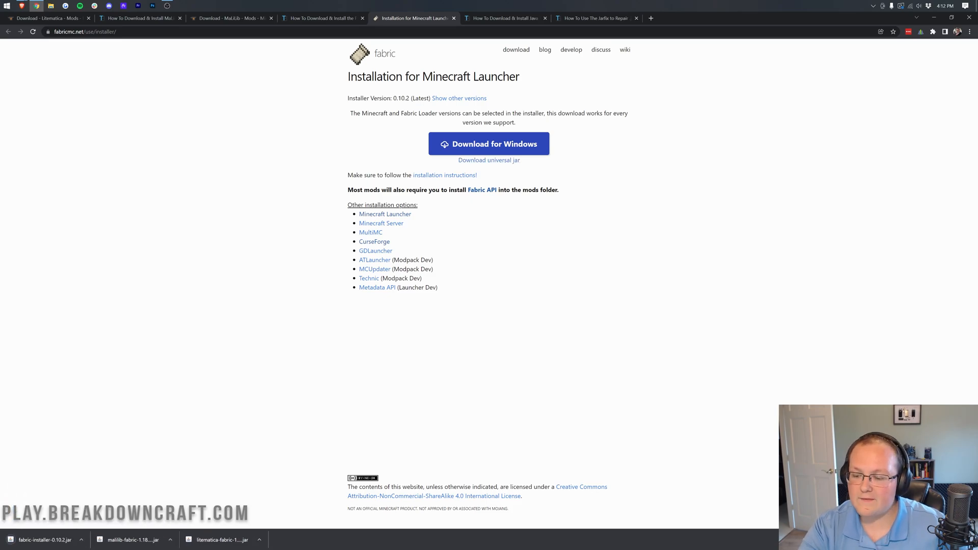
pyautogui.moveTo(56, 478)
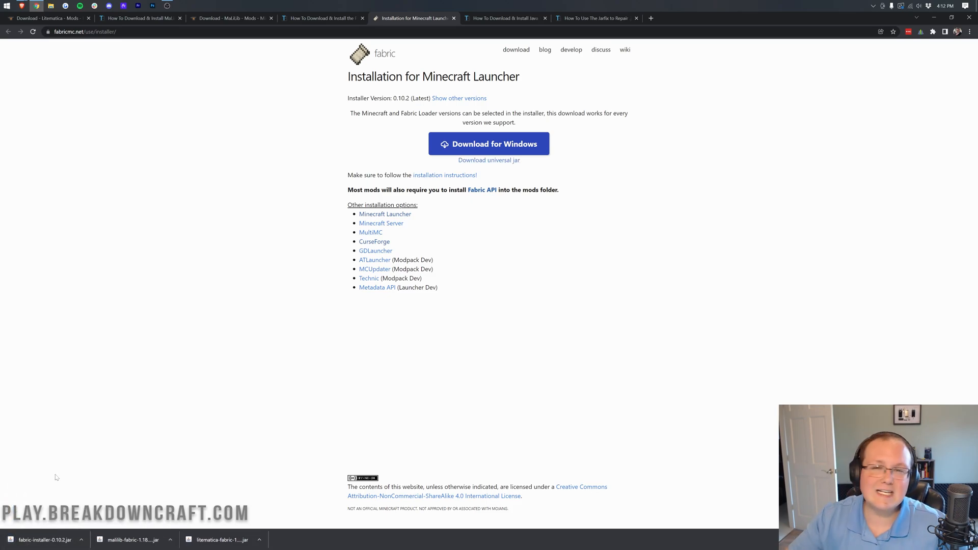
pyautogui.moveTo(588, 152)
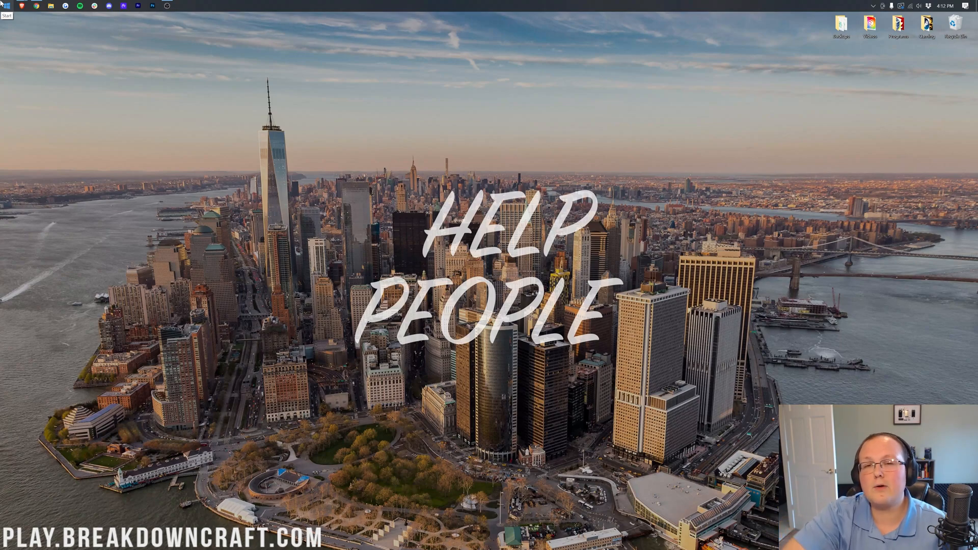
# - Find and briefly view the Downloads folder via system search, then close it
pyautogui.click(6, 6)
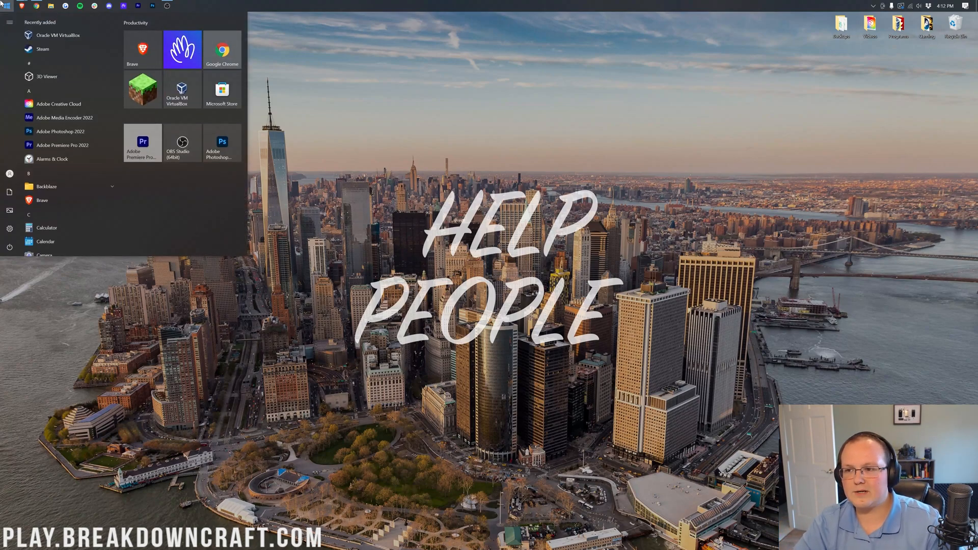
pyautogui.write('downloads')
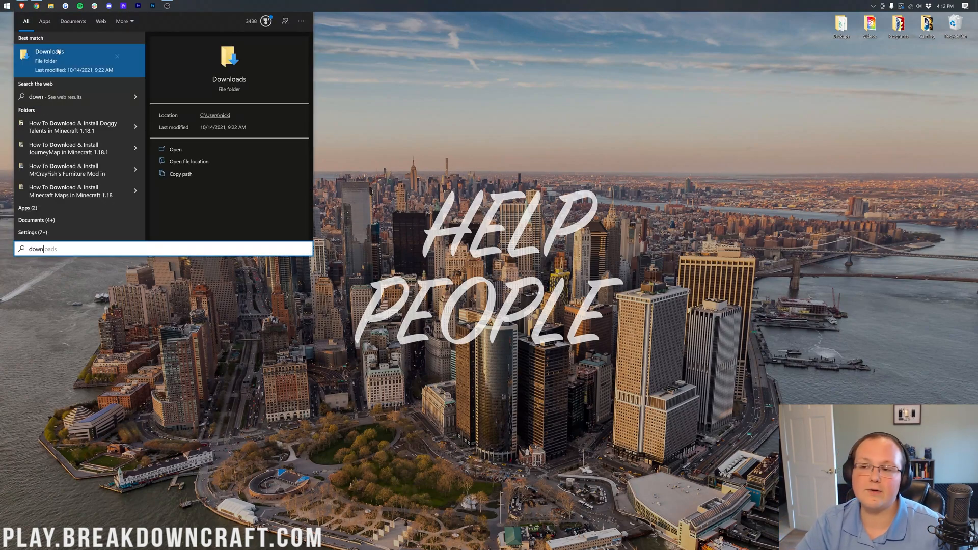
pyautogui.click(174, 149)
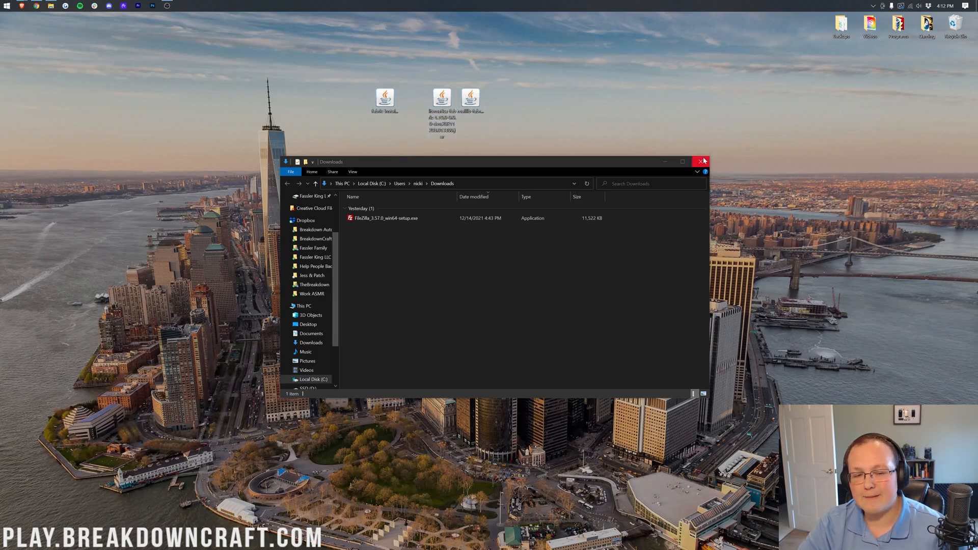
pyautogui.click(703, 161)
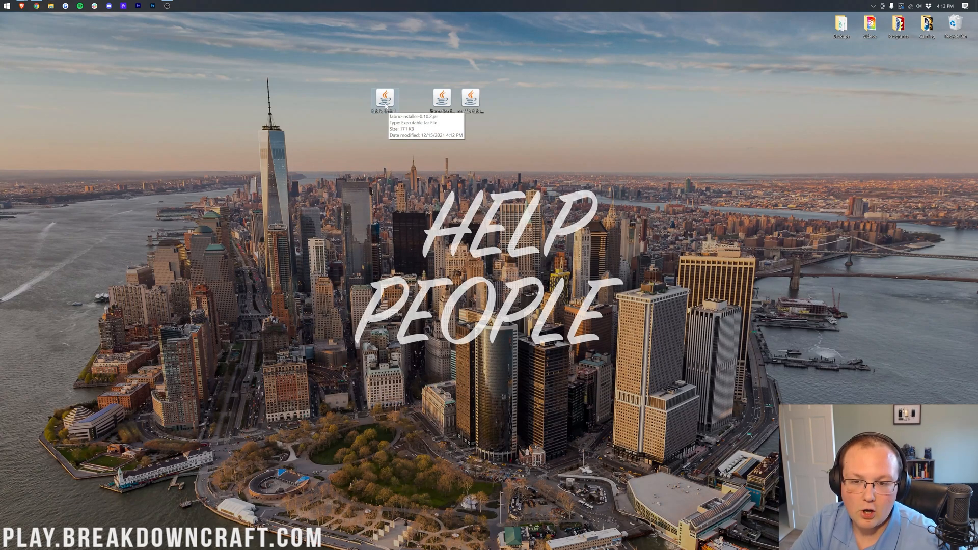
# - Launch fabric-installer-0.10.2.jar from the desktop with Java(TM) Platform SE binary
pyautogui.doubleClick(383, 98)
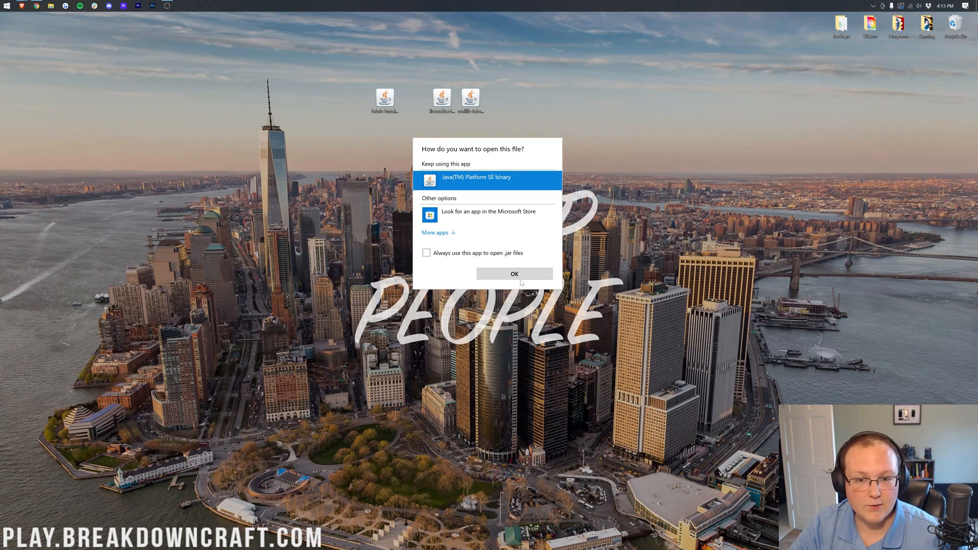
pyautogui.moveTo(506, 278)
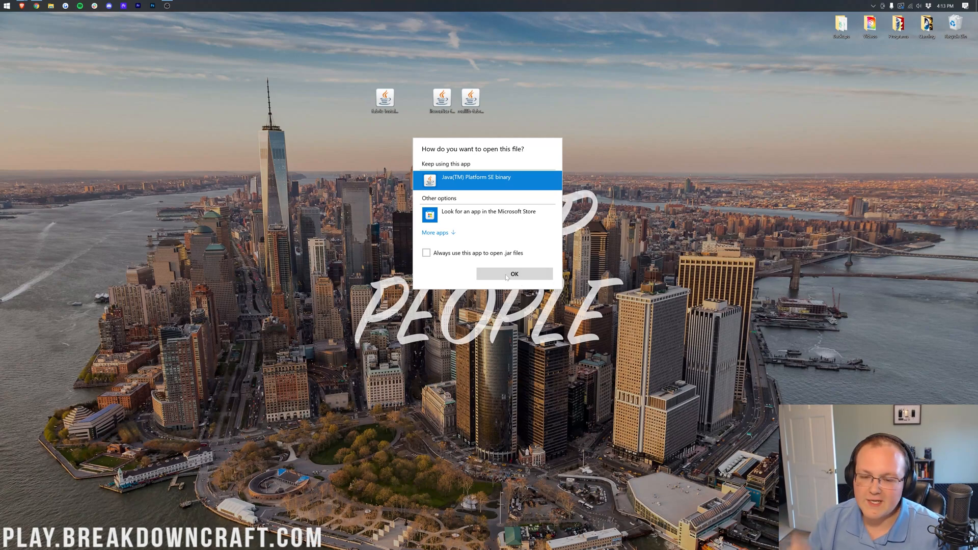
pyautogui.click(513, 274)
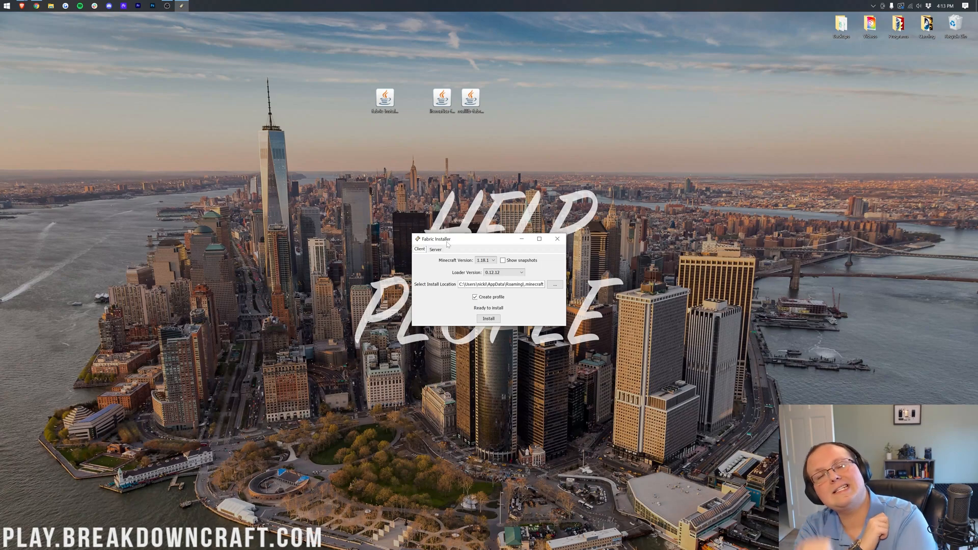
# - Skim TheBreakdown.xyz's Java 17 install guide and minimize the browser back to the desktop
pyautogui.click(556, 239)
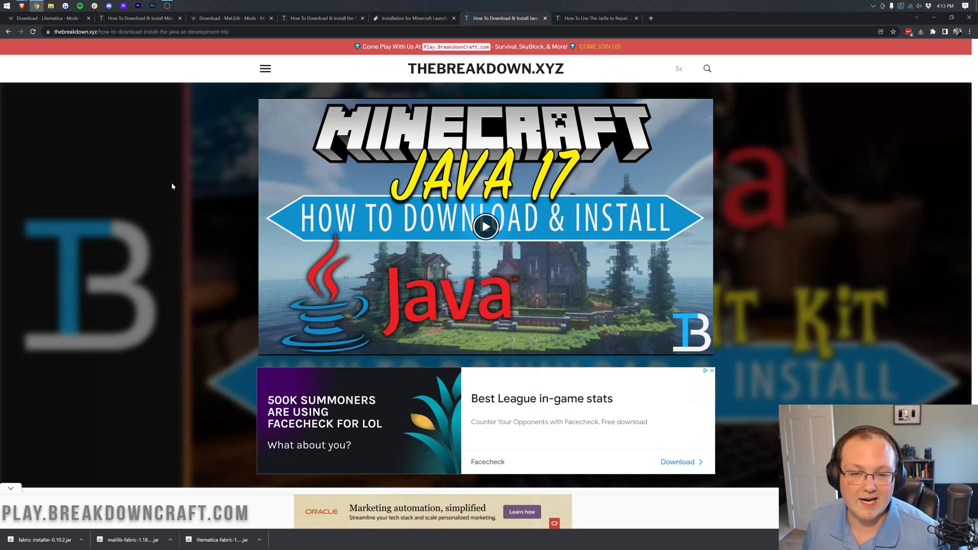
pyautogui.moveTo(186, 196)
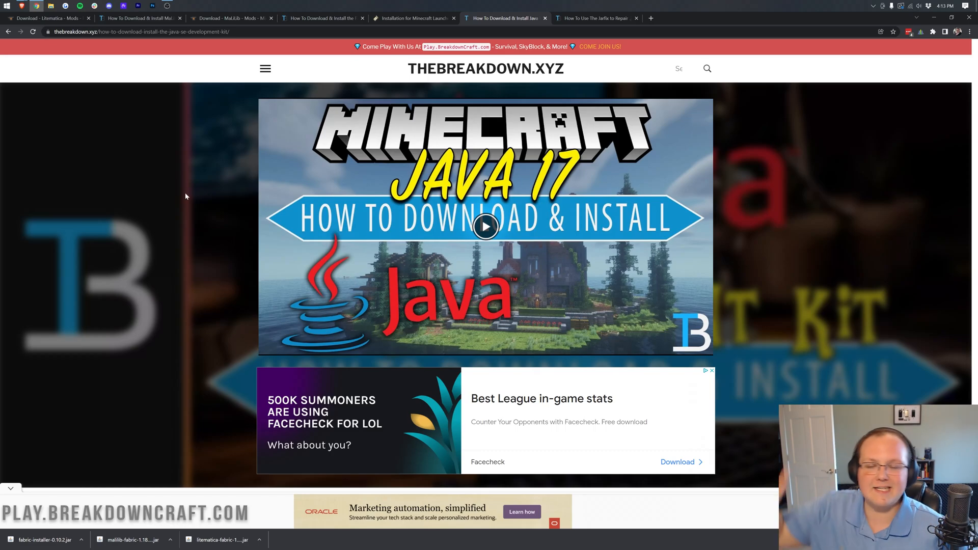
pyautogui.scroll(-3)
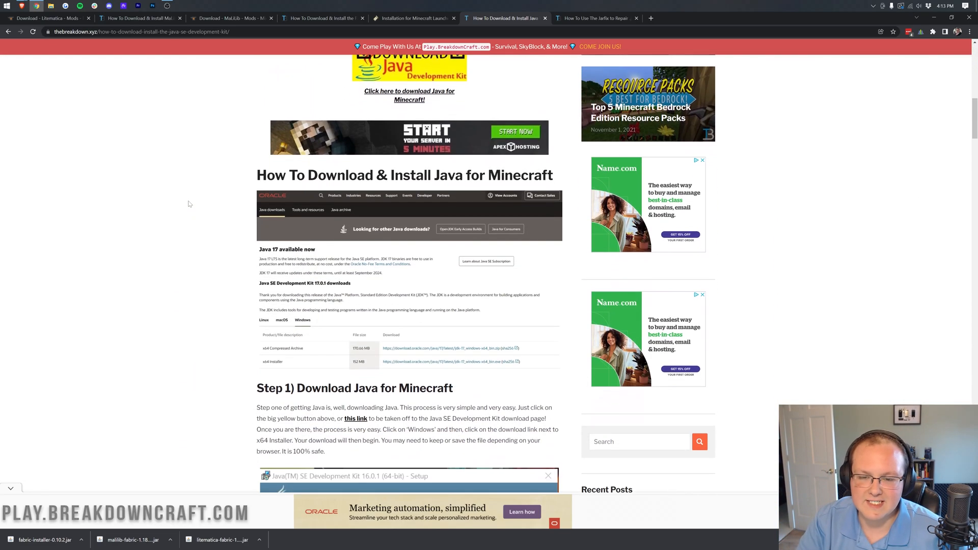
pyautogui.scroll(-3)
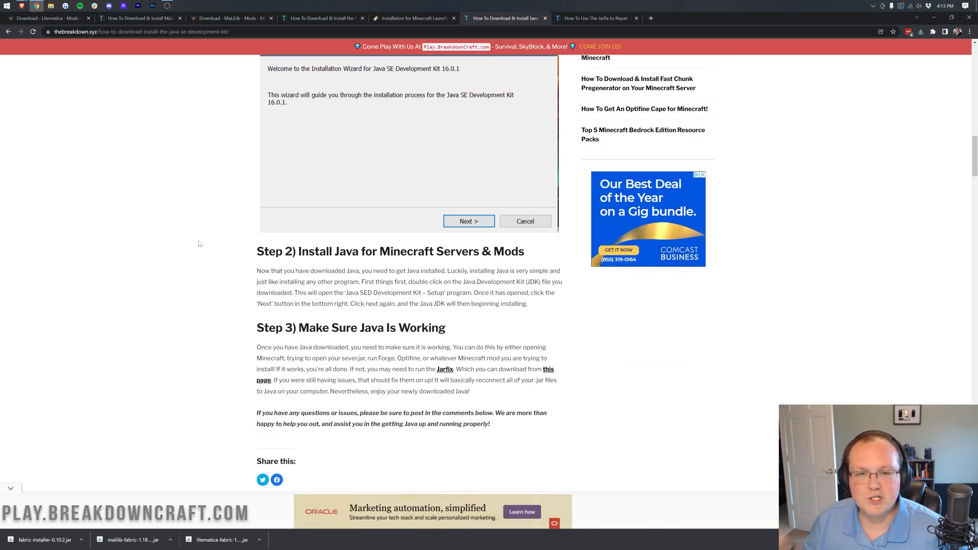
pyautogui.scroll(3)
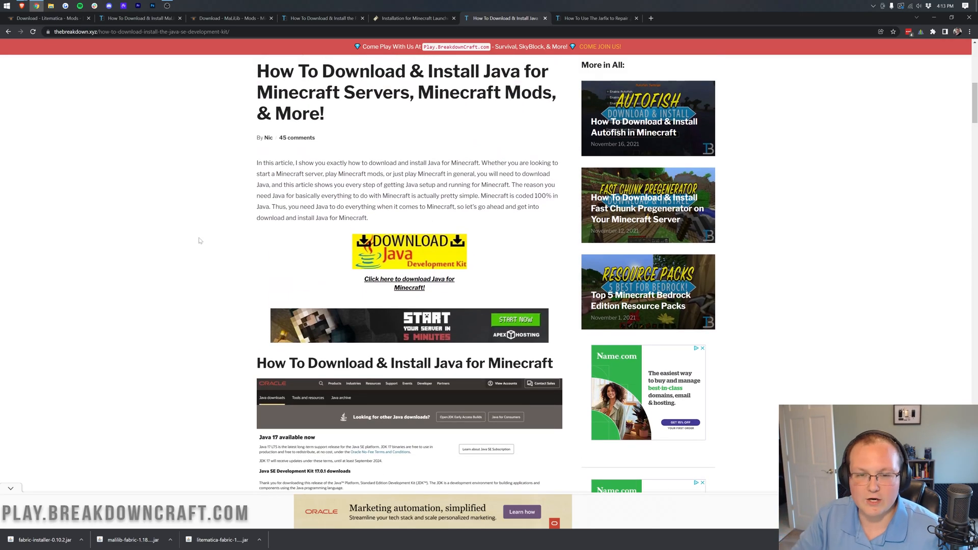
pyautogui.scroll(3)
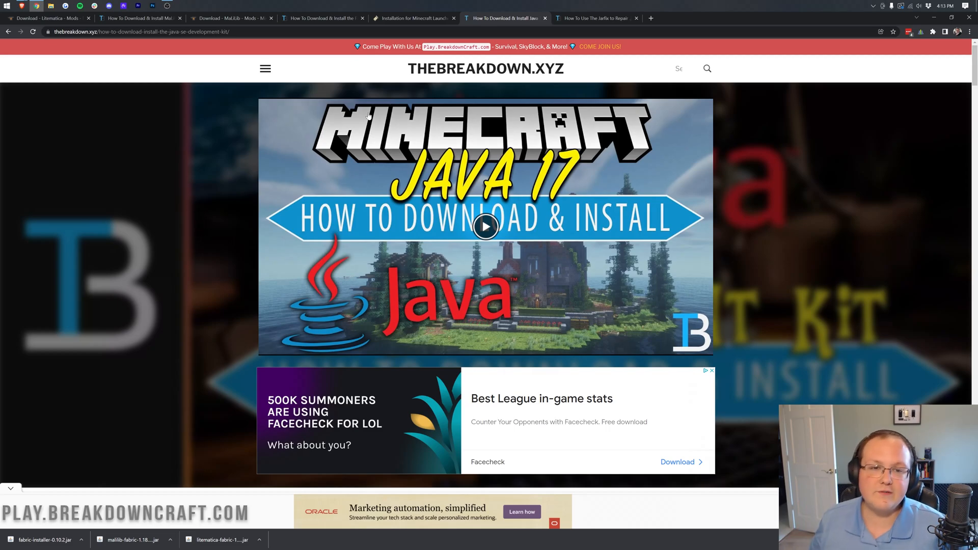
pyautogui.click(593, 18)
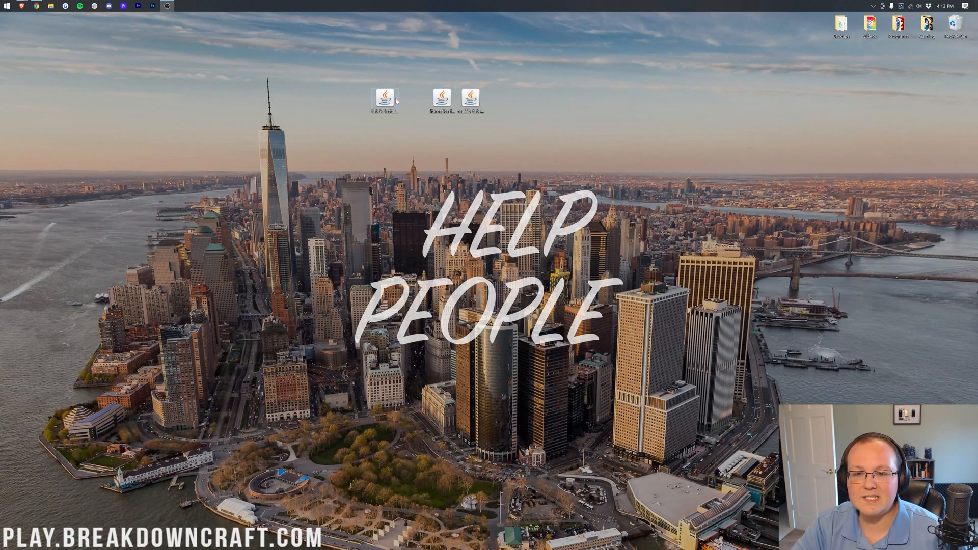
# - Run the installer with Java, install Fabric Loader 0.12.12 for Minecraft 1.18.1, and dismiss the success message
pyautogui.doubleClick(384, 100)
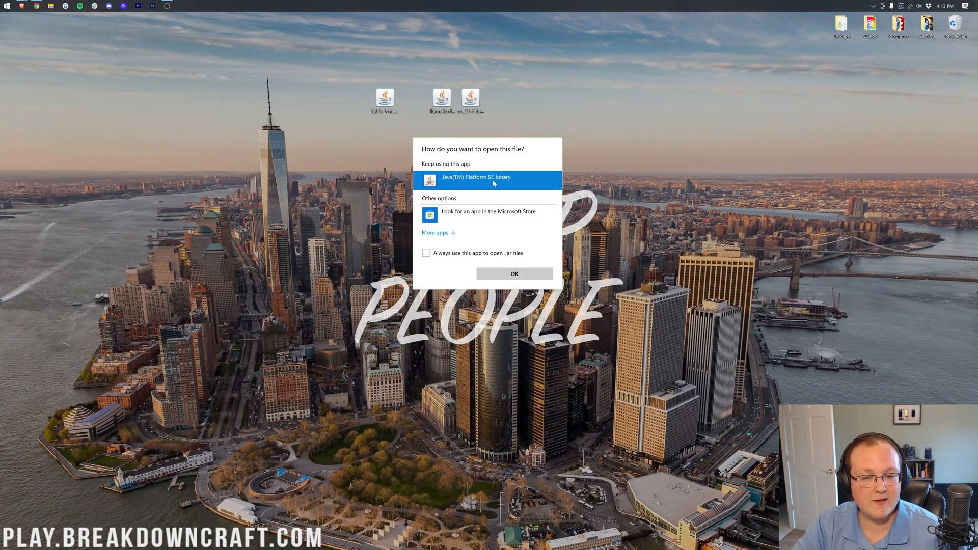
pyautogui.click(513, 273)
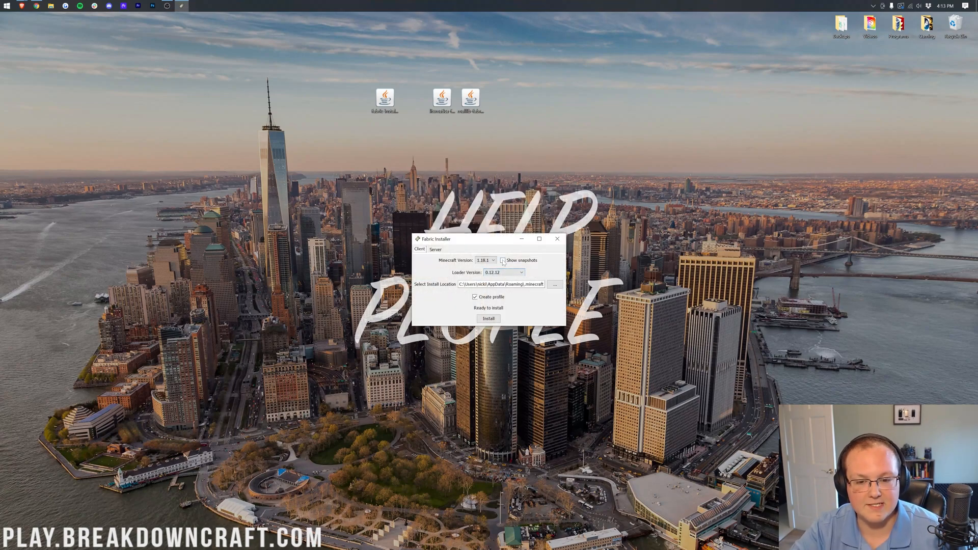
pyautogui.click(492, 260)
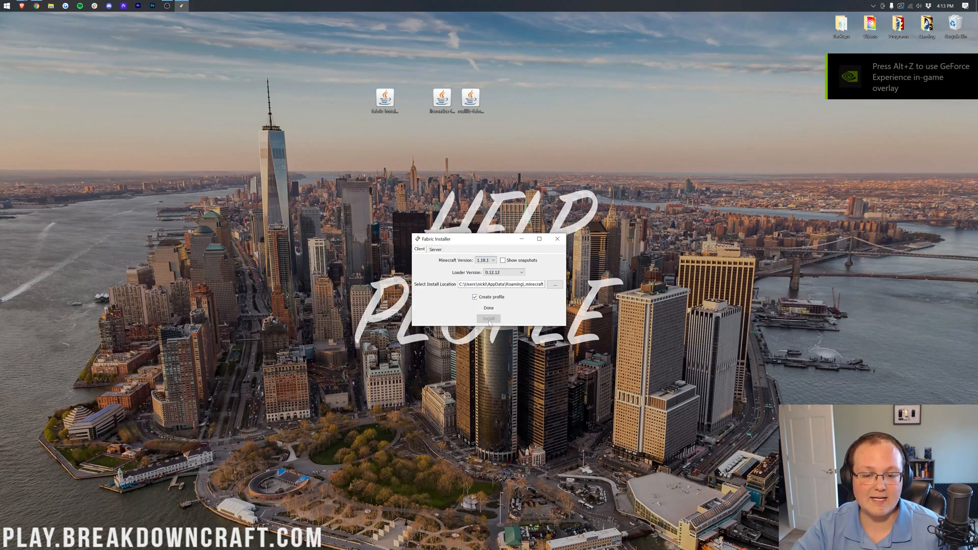
pyautogui.click(488, 319)
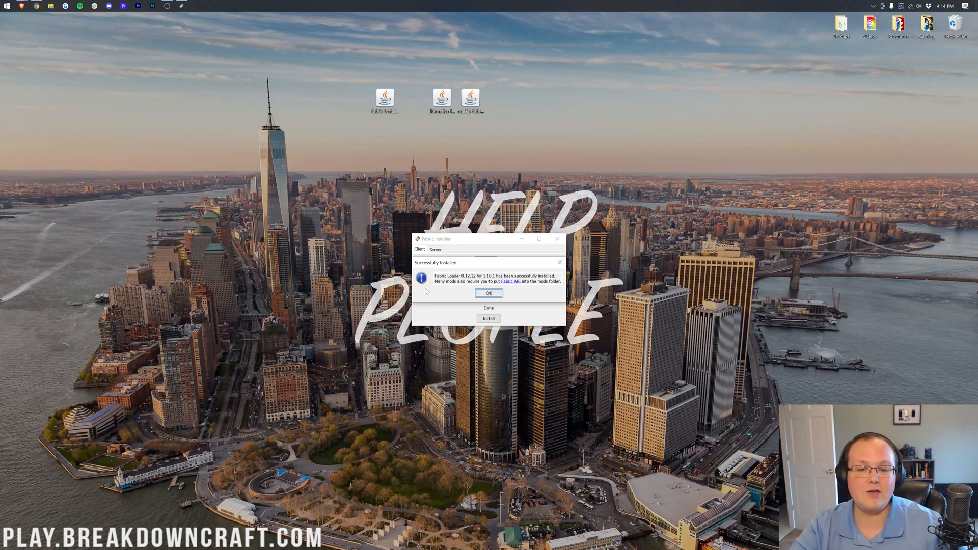
pyautogui.click(489, 294)
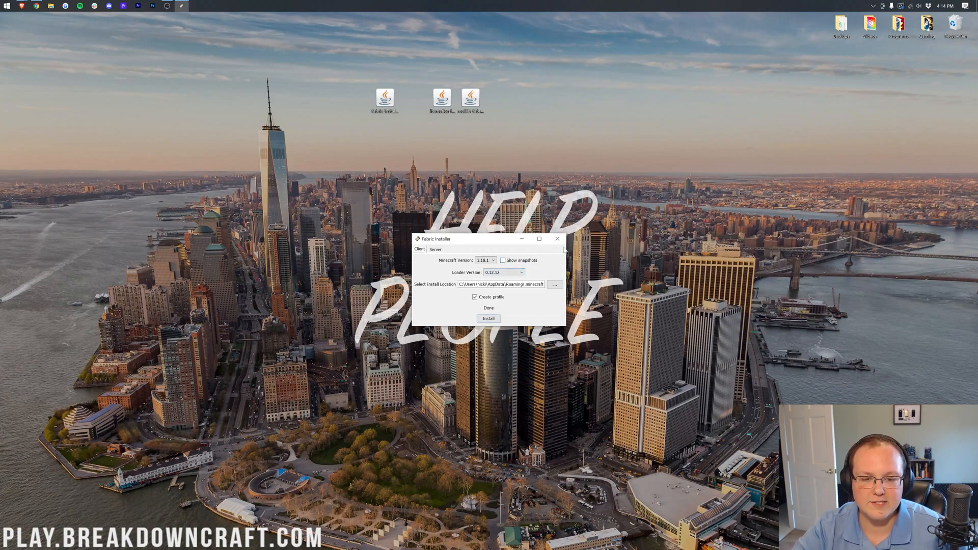
# - Close the Fabric Installer window
pyautogui.click(556, 238)
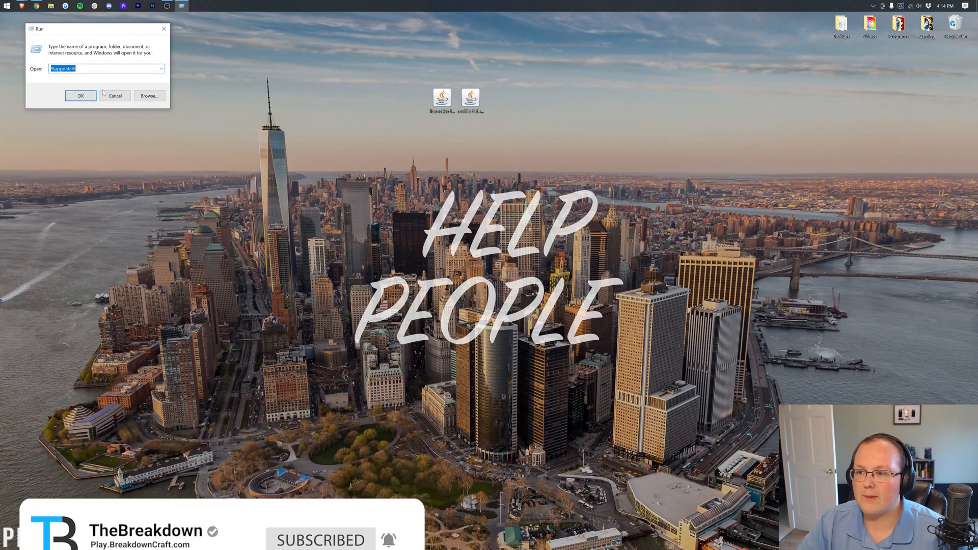
# - Go to the Roaming app data folder via %appdata% and enter .minecraft
pyautogui.write('%a')
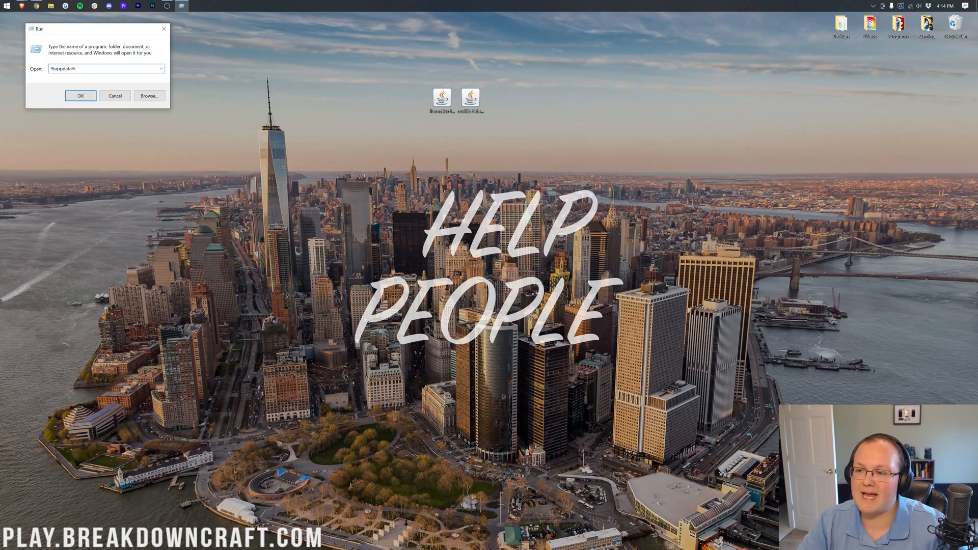
pyautogui.click(80, 95)
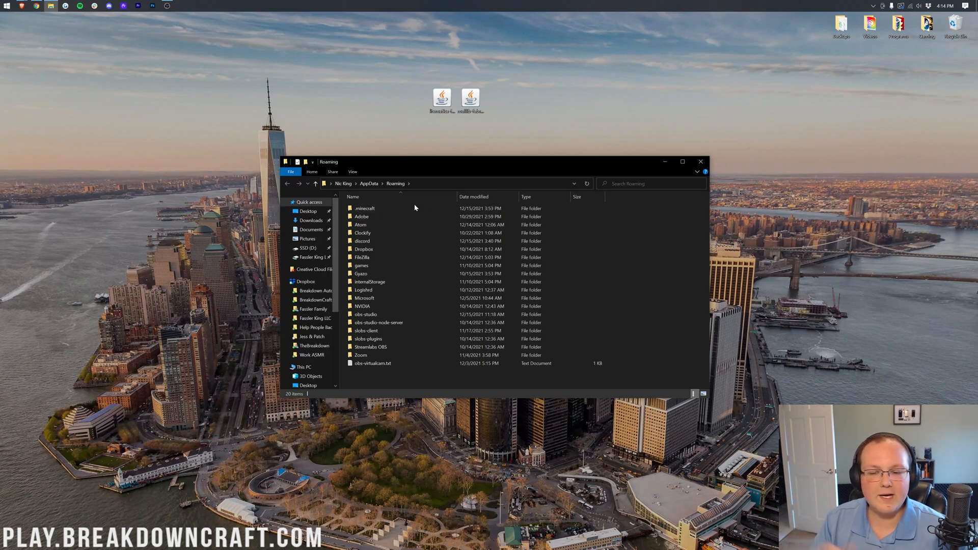
pyautogui.doubleClick(364, 208)
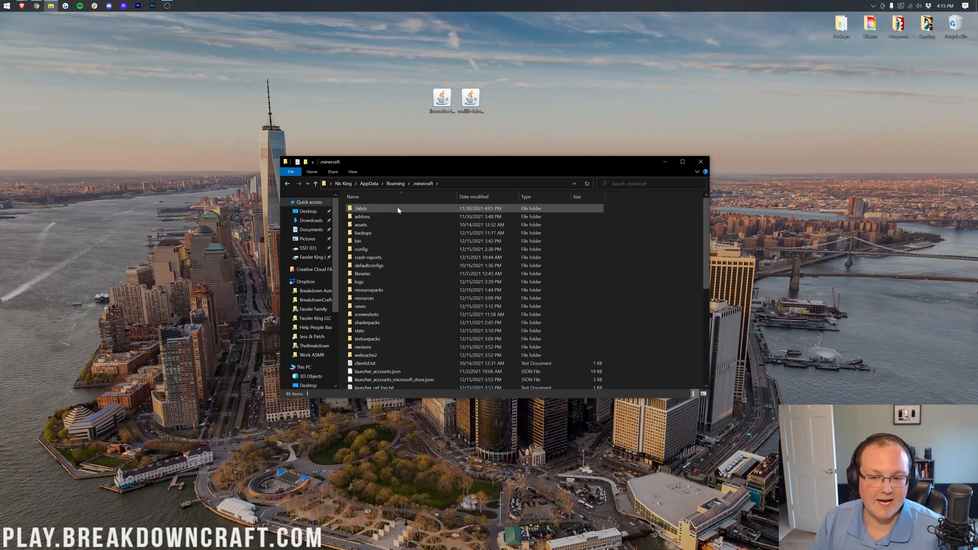
pyautogui.moveTo(685, 281)
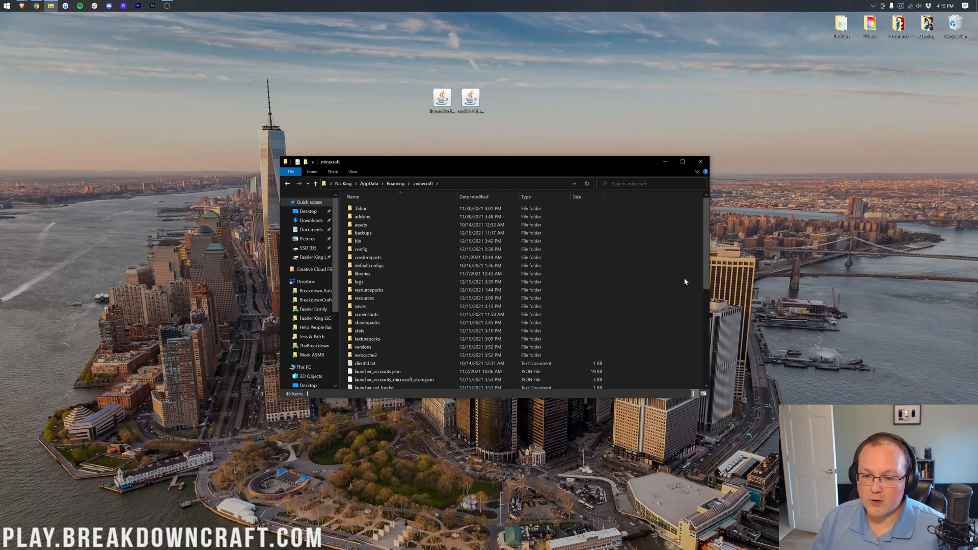
pyautogui.moveTo(656, 291)
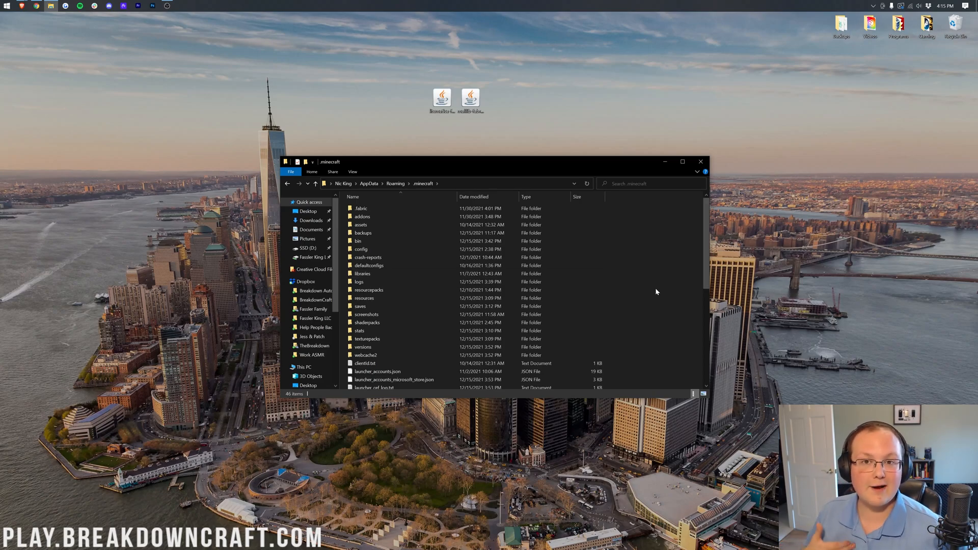
# - Create a new folder named mods inside .minecraft and open it
pyautogui.rightClick(554, 275)
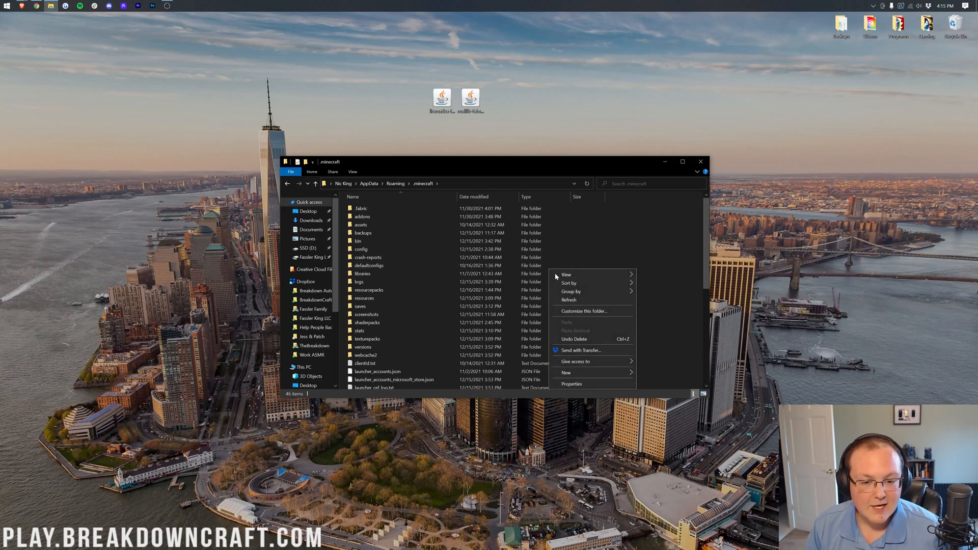
pyautogui.click(566, 372)
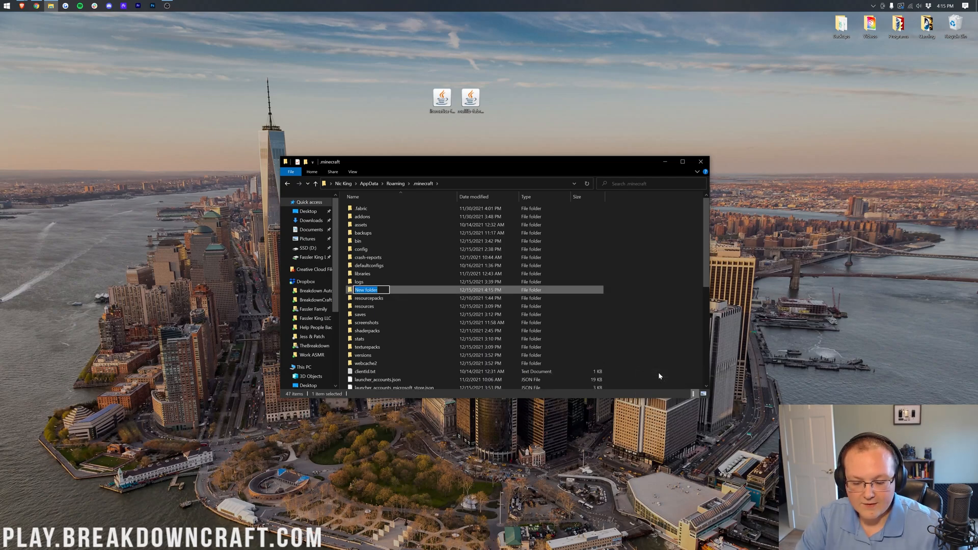
pyautogui.write('mods')
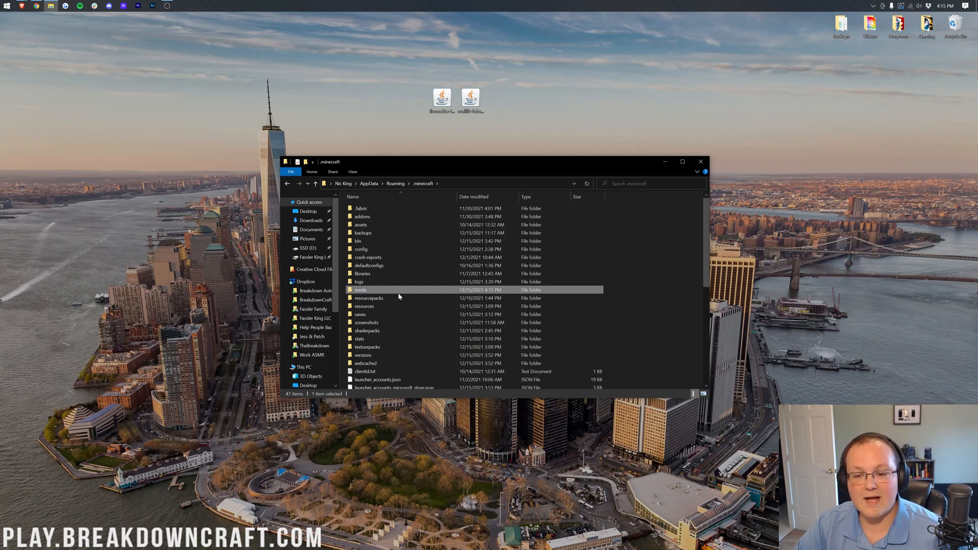
pyautogui.doubleClick(361, 289)
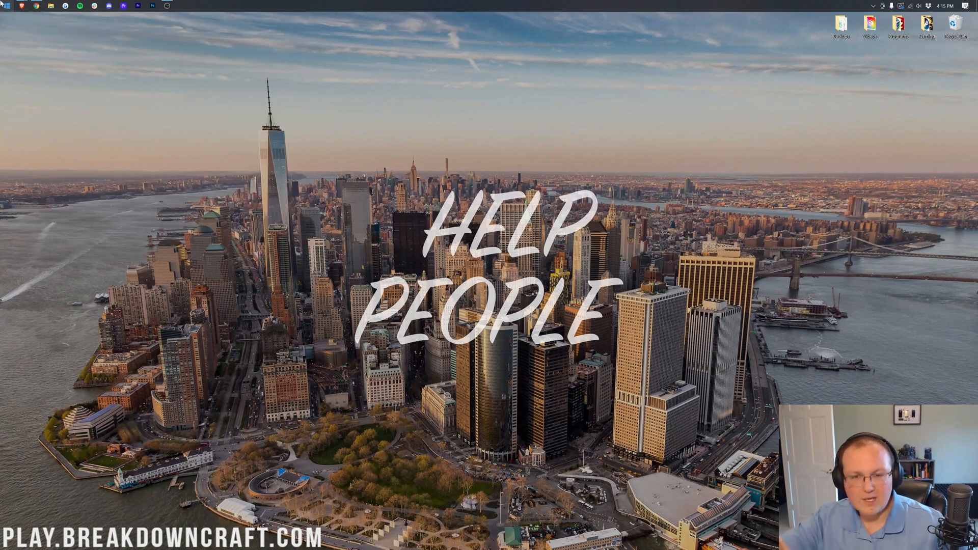
pyautogui.moveTo(5, 20)
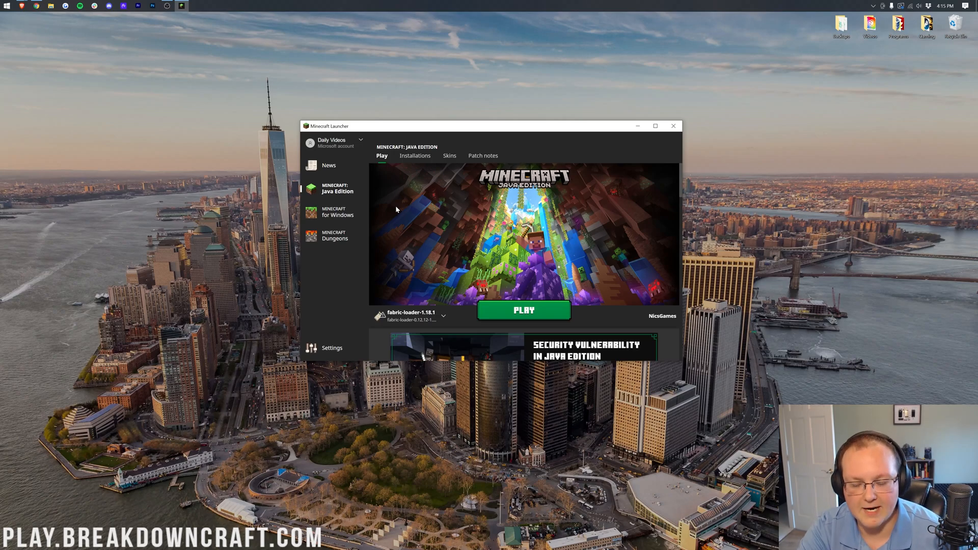
pyautogui.moveTo(408, 317)
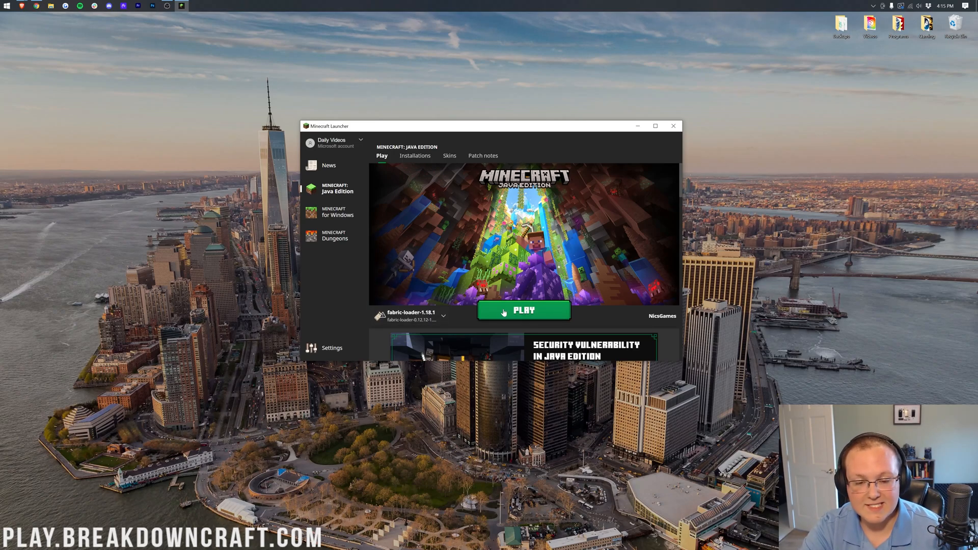
# - Back out of launching fabric-loader-1.18.1, toggle the Modded filter on, and start a new installation
pyautogui.click(523, 311)
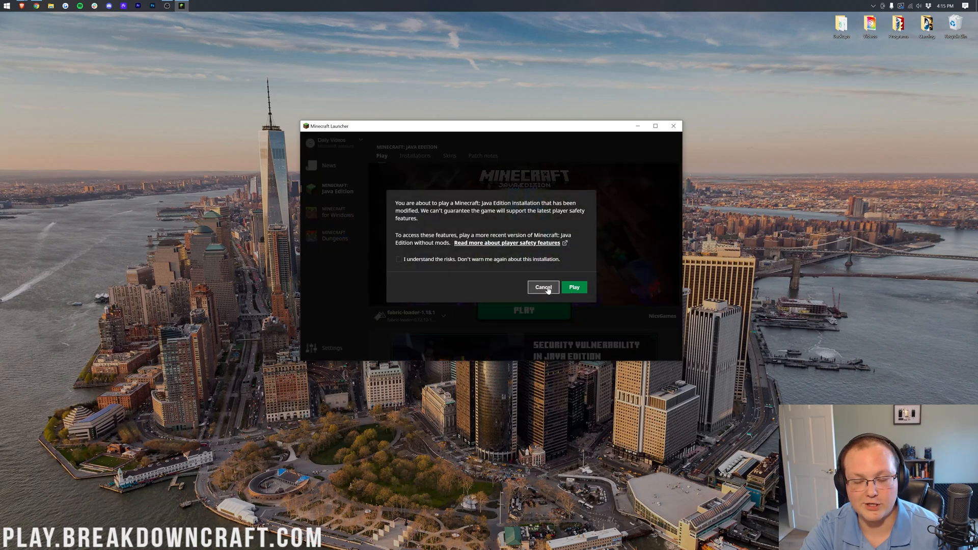
pyautogui.click(543, 286)
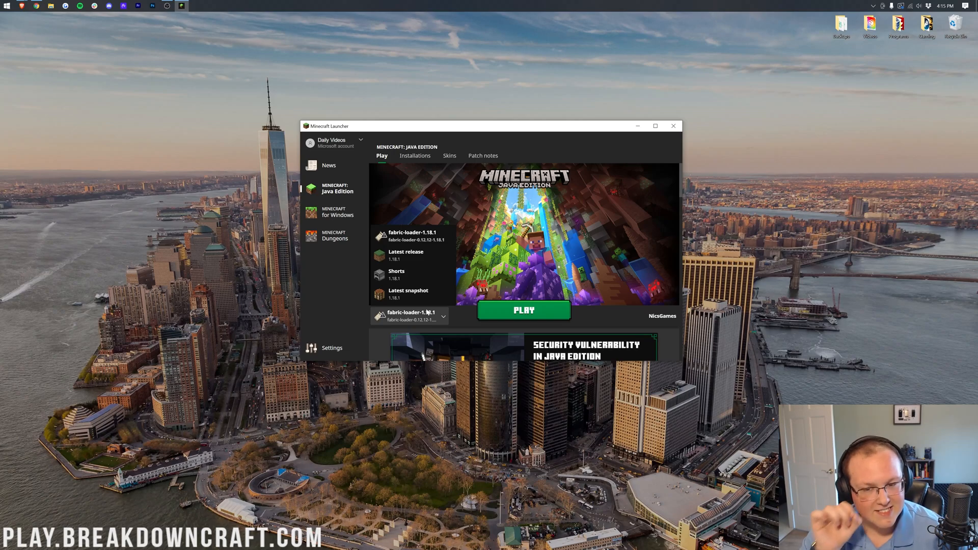
pyautogui.click(414, 155)
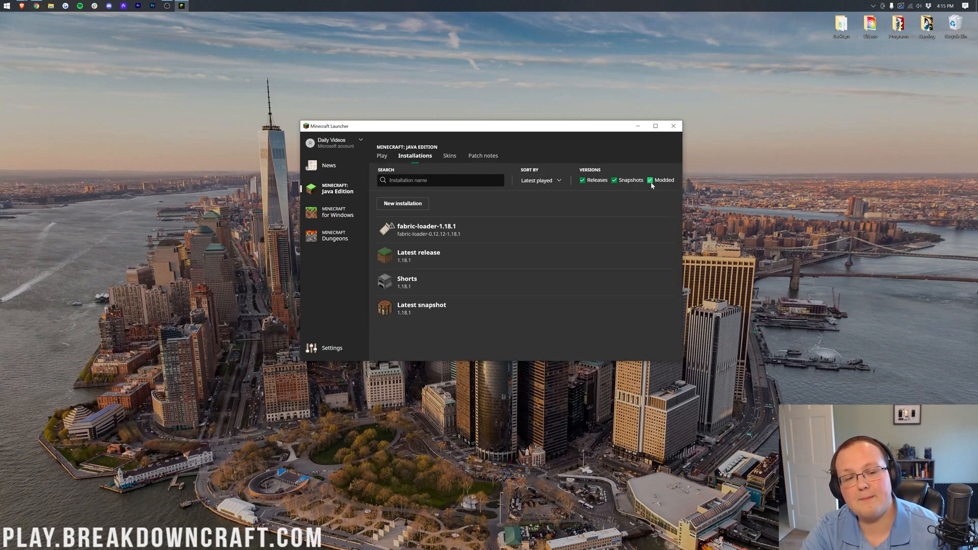
pyautogui.click(650, 181)
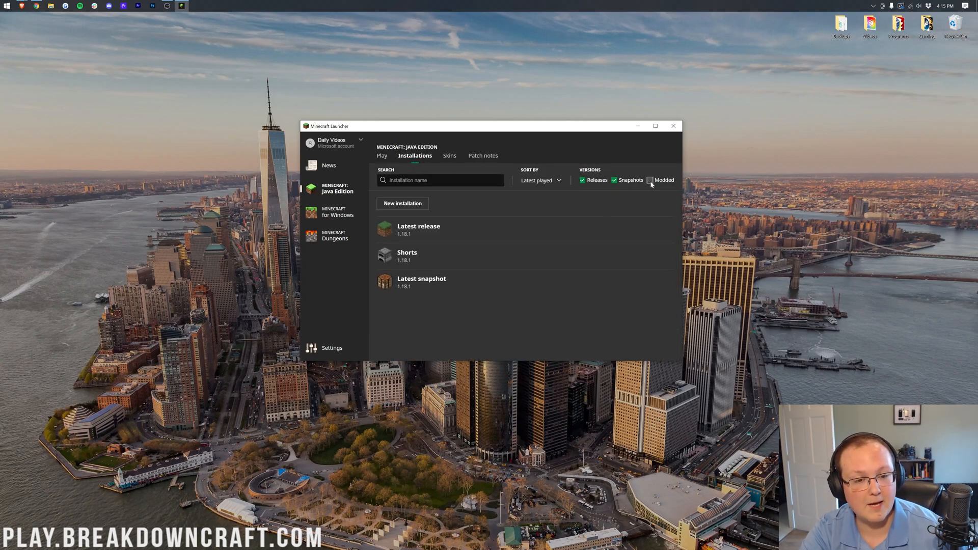
pyautogui.moveTo(527, 240)
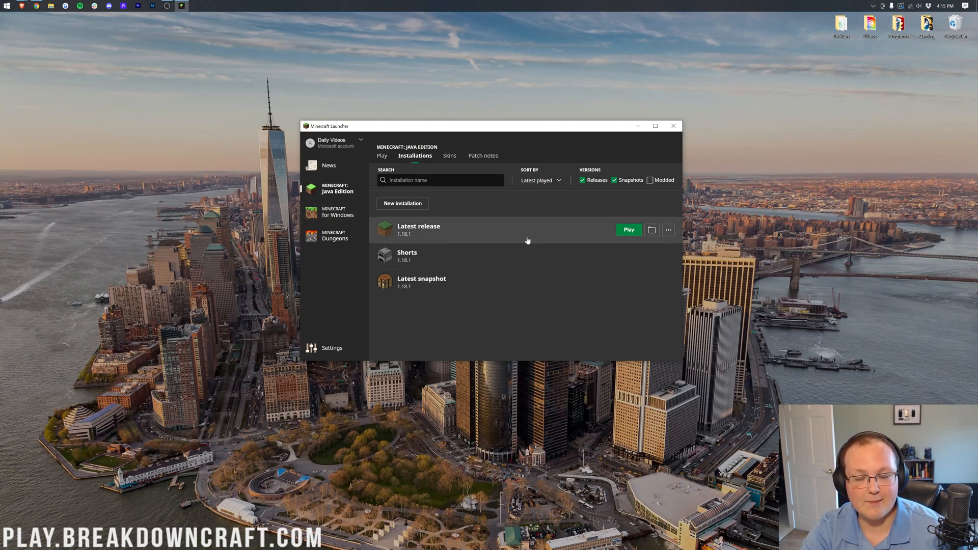
pyautogui.click(650, 180)
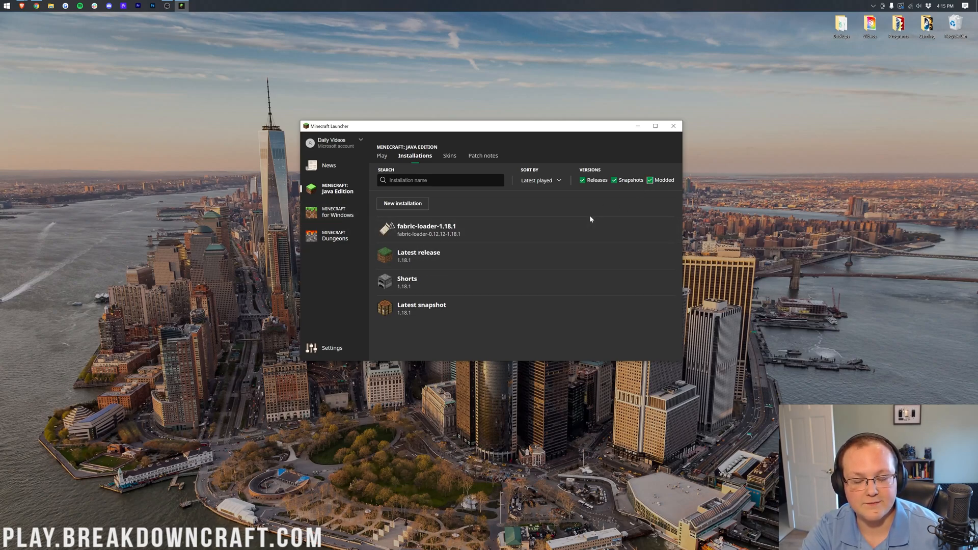
pyautogui.moveTo(450, 211)
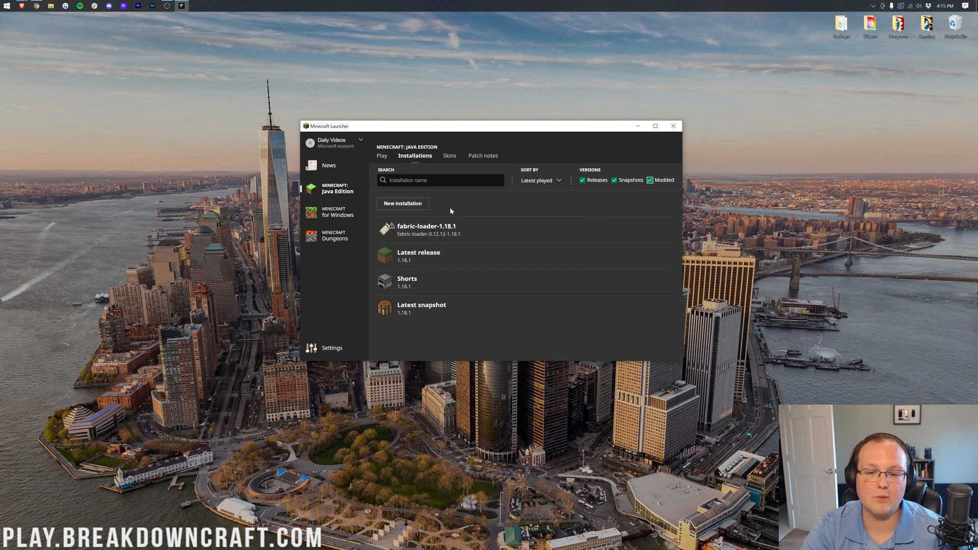
pyautogui.click(402, 203)
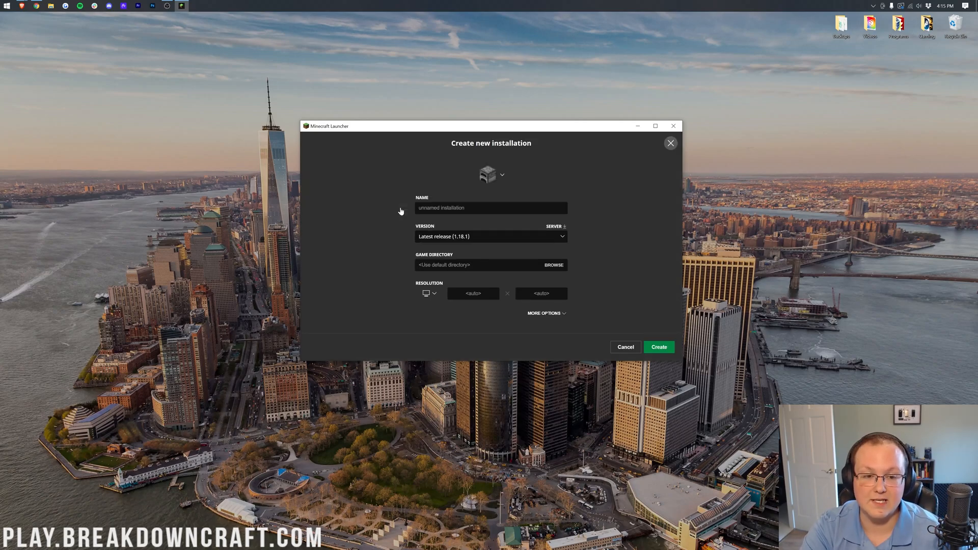
# - Create installation Play.BreakdownCraft.com using fabric-loader-0.12.12-1.18.1 at 1920x1080
pyautogui.write('Play.BreakdownCraft.com')
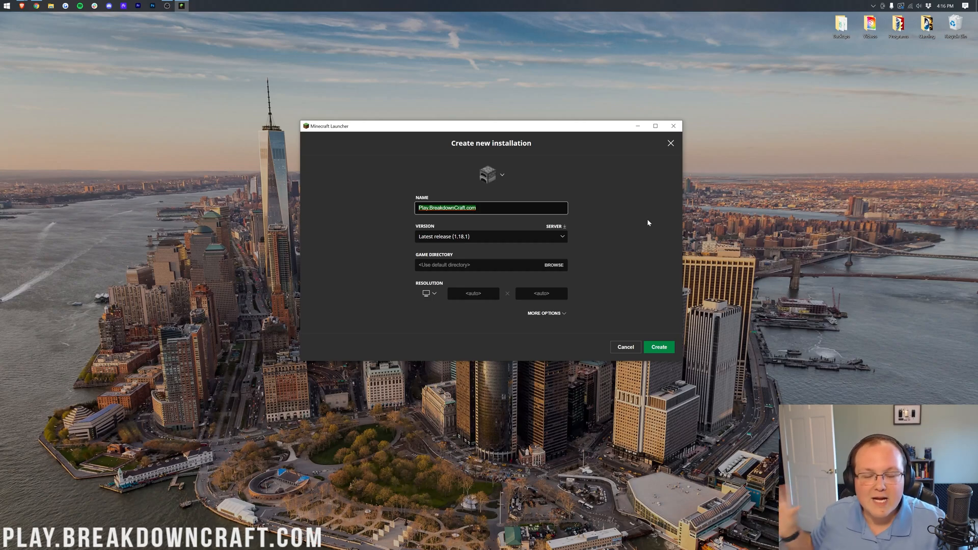
pyautogui.click(490, 236)
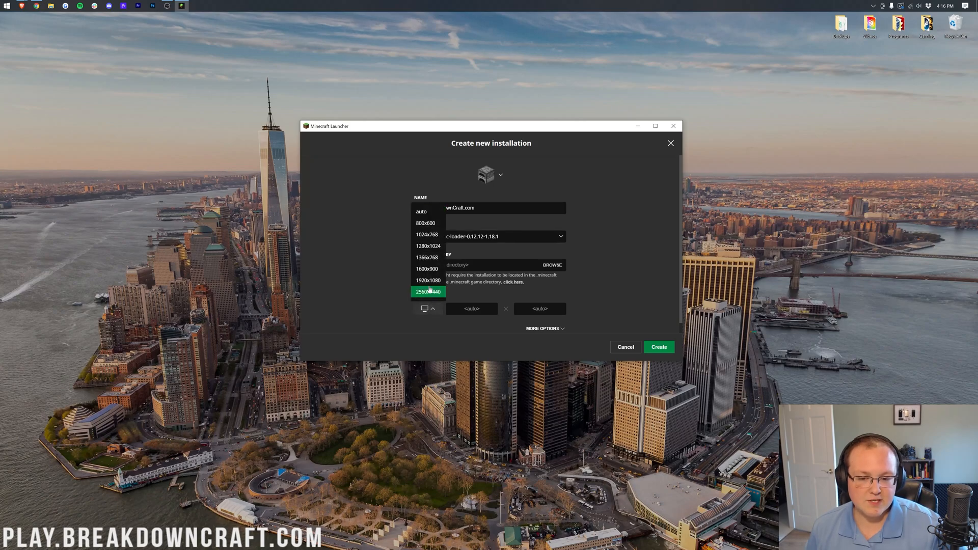
pyautogui.click(428, 279)
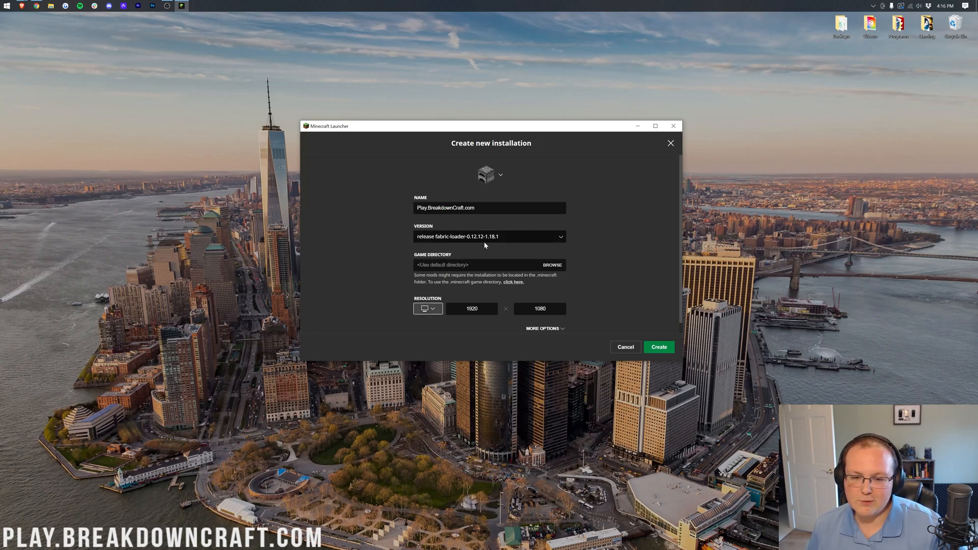
pyautogui.moveTo(478, 248)
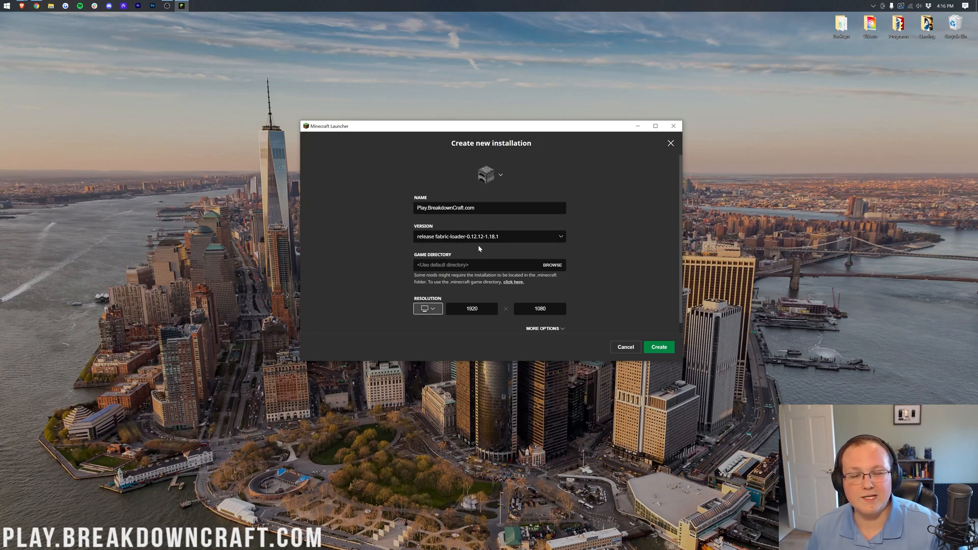
pyautogui.click(658, 347)
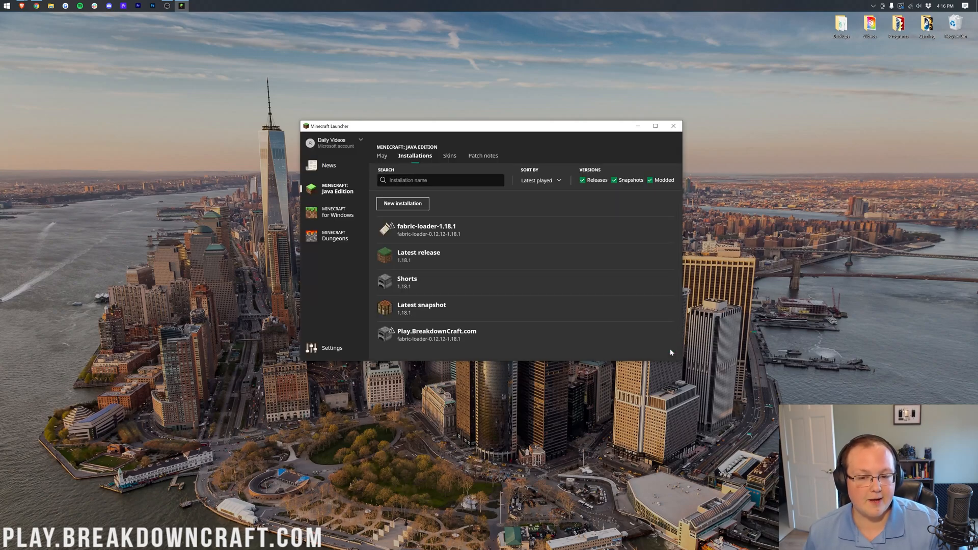
pyautogui.moveTo(477, 336)
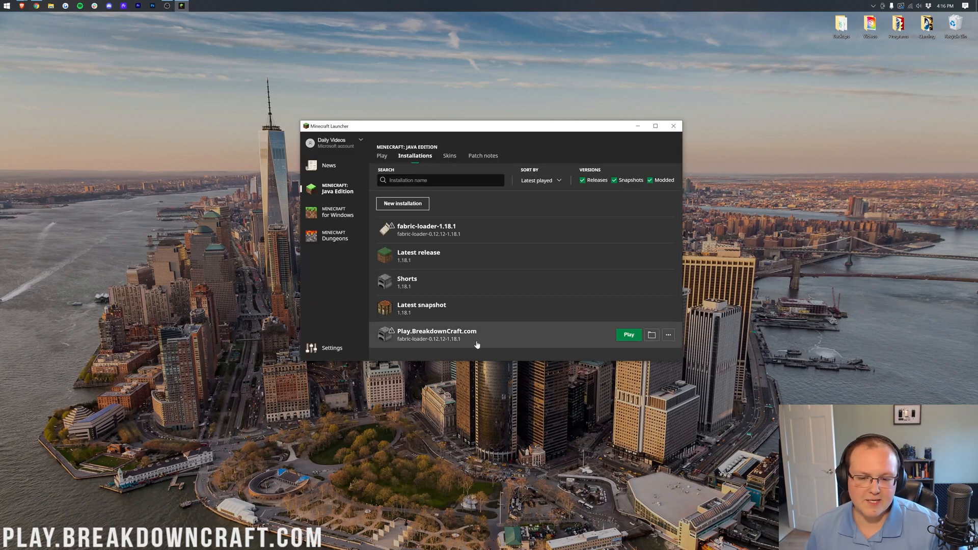
pyautogui.moveTo(446, 345)
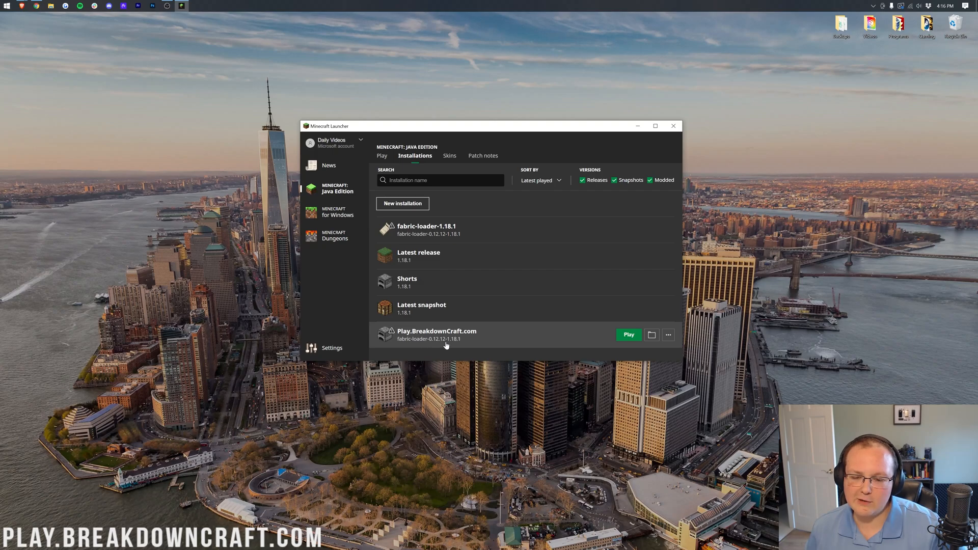
# - Start the Play.BreakdownCraft.com Fabric installation and accept the modified-installation warning
pyautogui.click(628, 335)
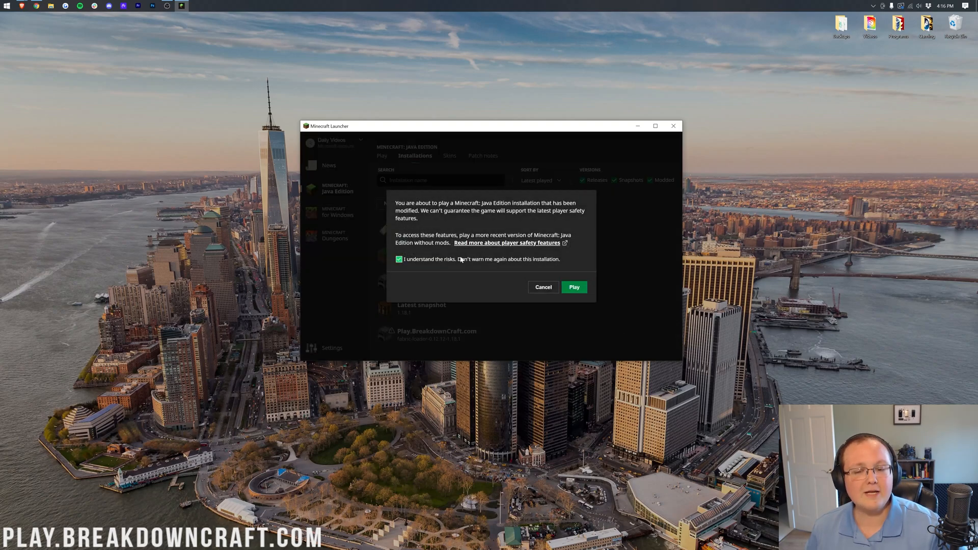
pyautogui.click(542, 286)
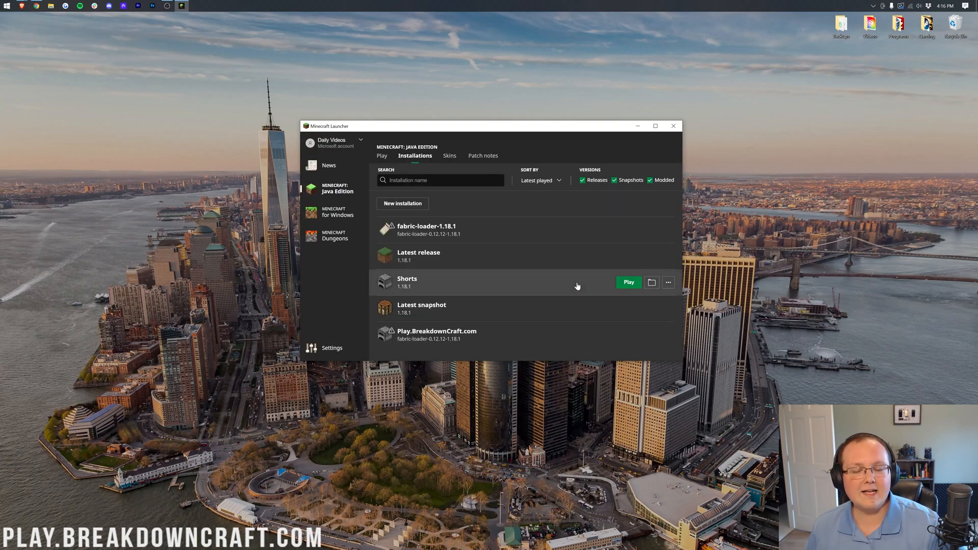
pyautogui.click(628, 282)
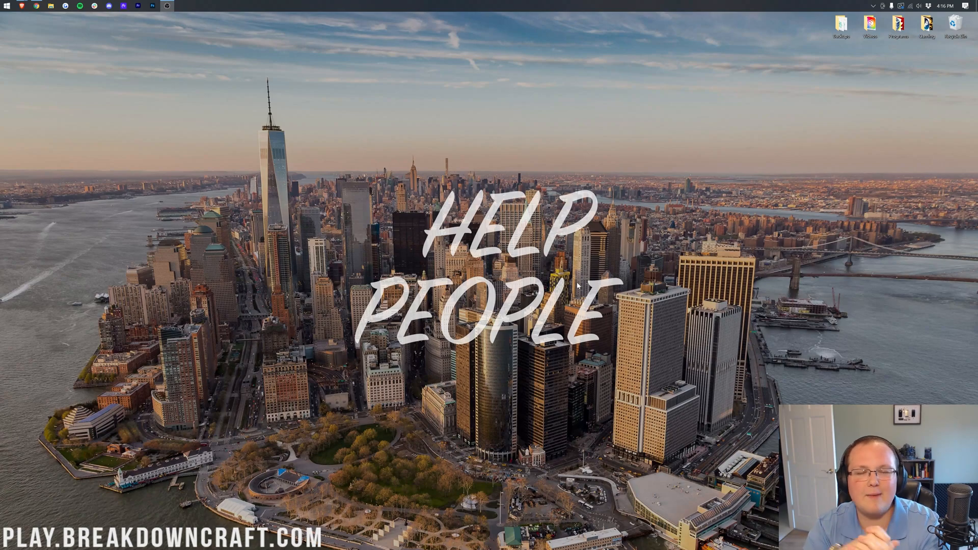
# - From the 1.18.1 Fabric title screen, go to Singleplayer to load a world for testing Litematica
pyautogui.click(181, 5)
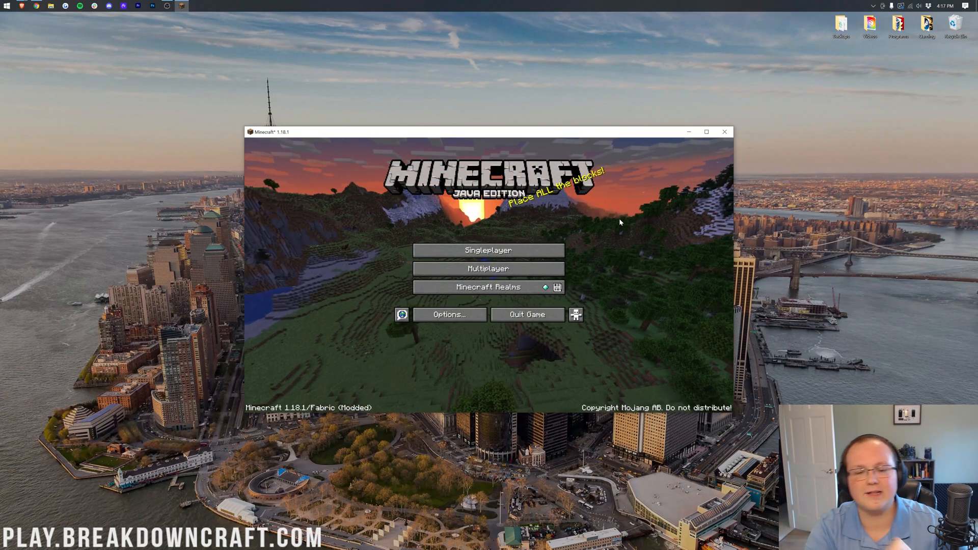
pyautogui.click(488, 250)
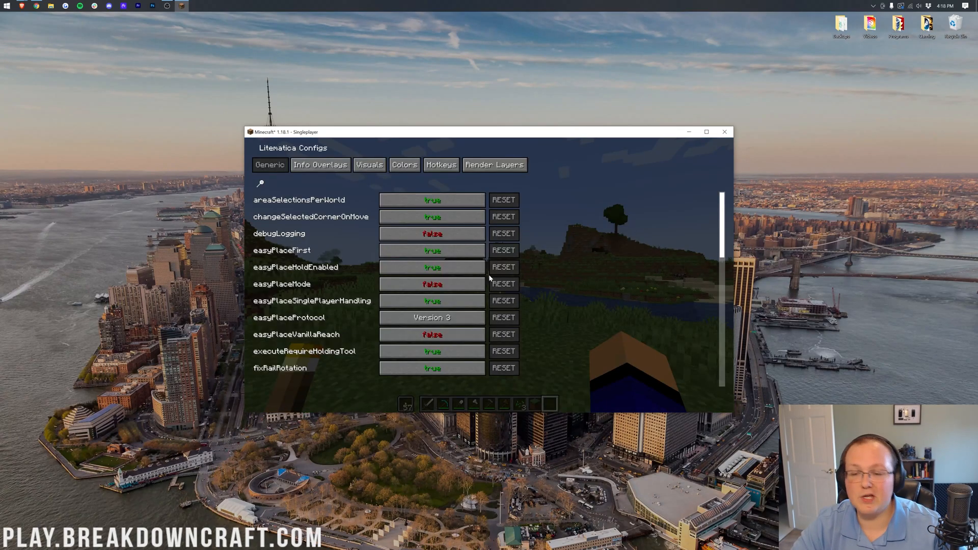
pyautogui.scroll(-3)
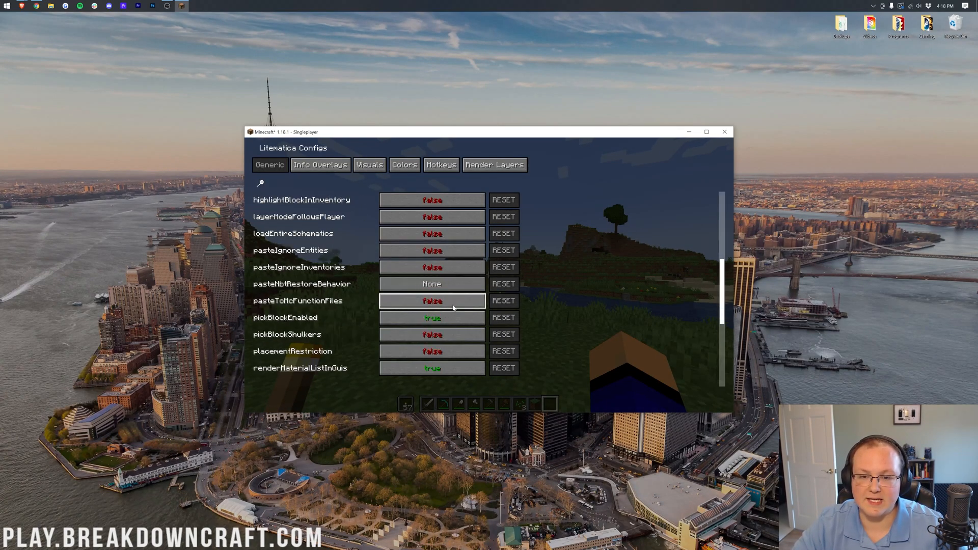
pyautogui.click(441, 164)
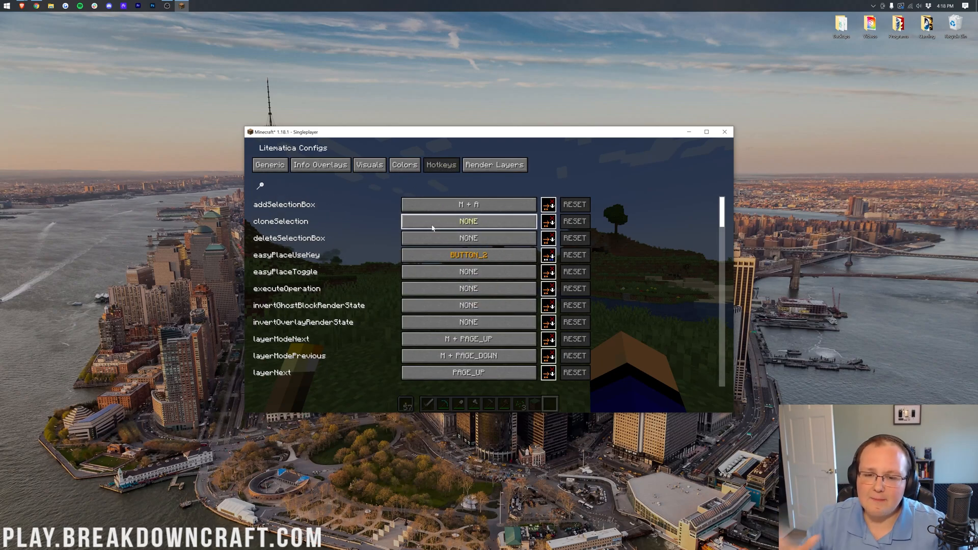
pyautogui.moveTo(385, 206)
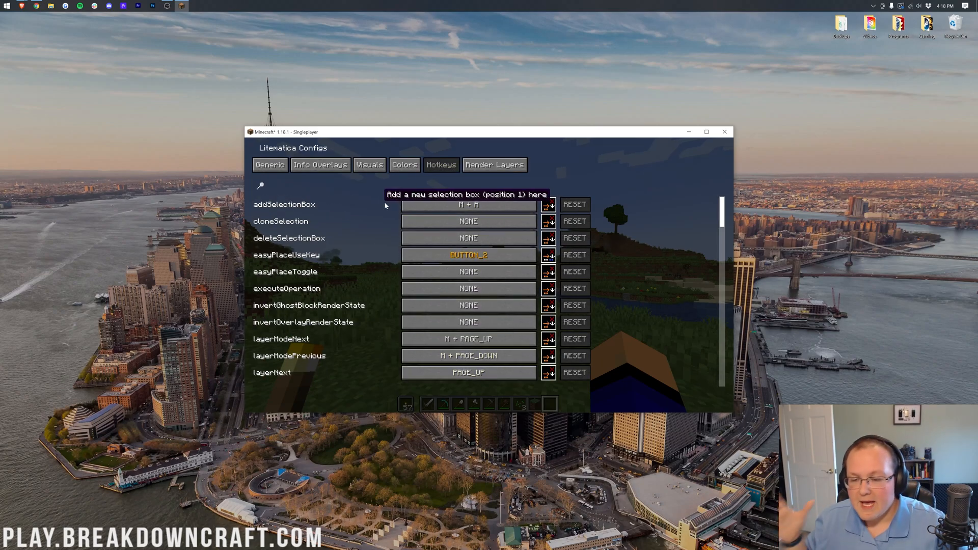
pyautogui.click(320, 164)
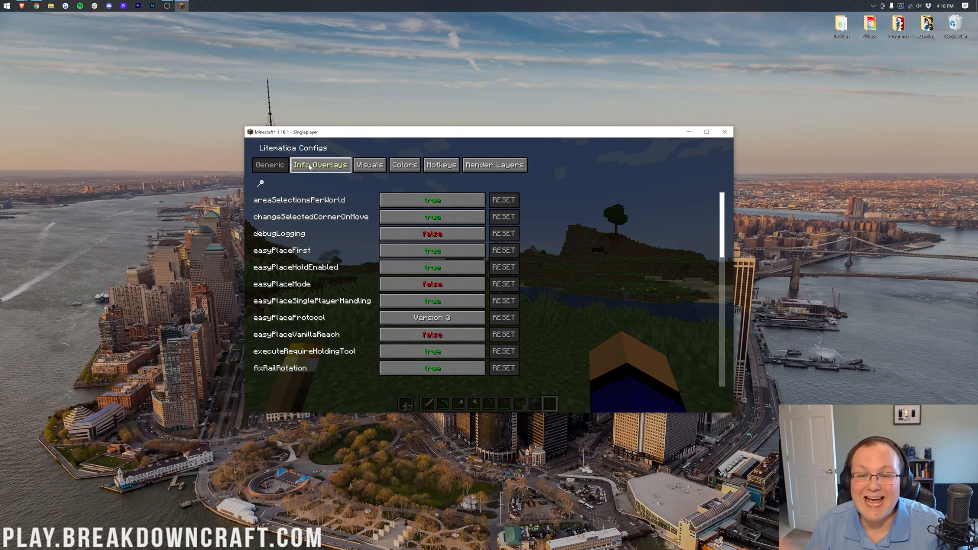
pyautogui.scroll(-3)
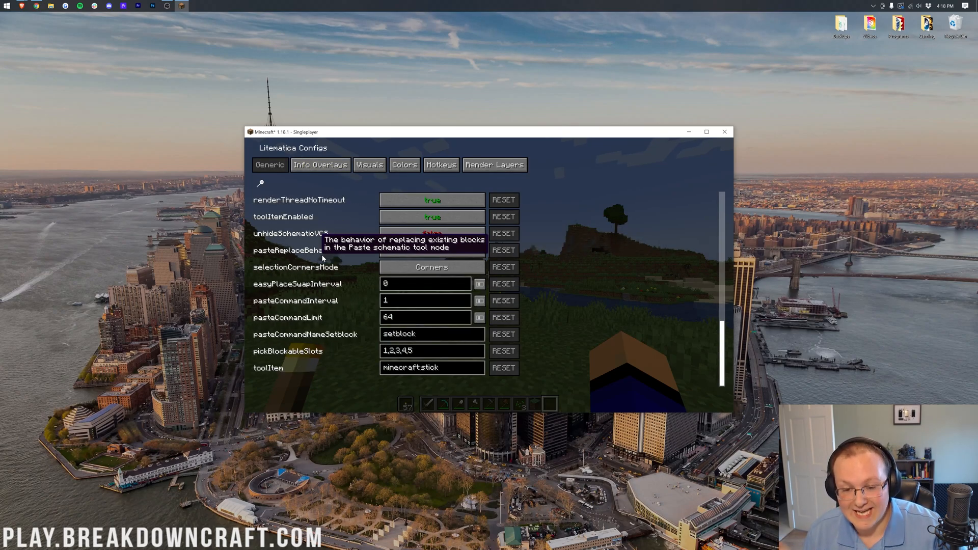
pyautogui.scroll(3)
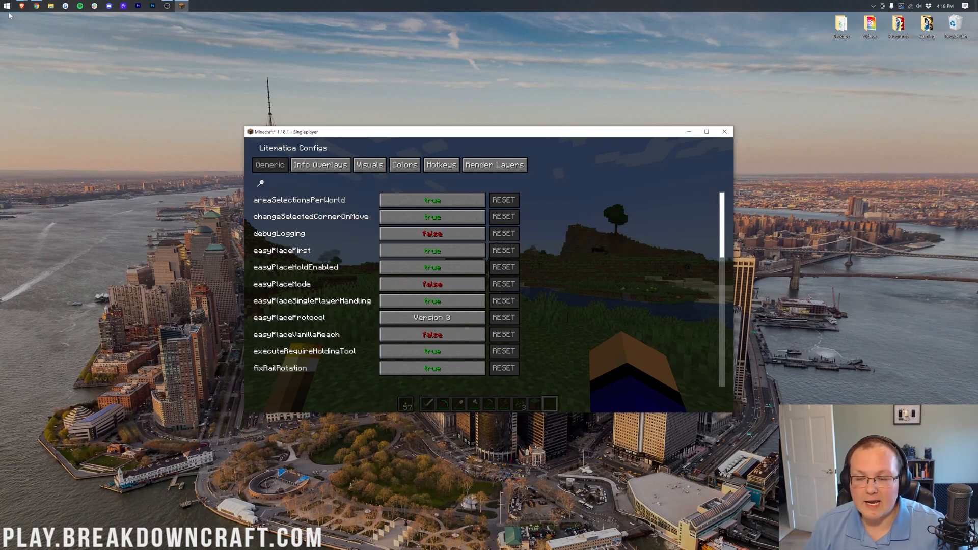
pyautogui.moveTo(37, 19)
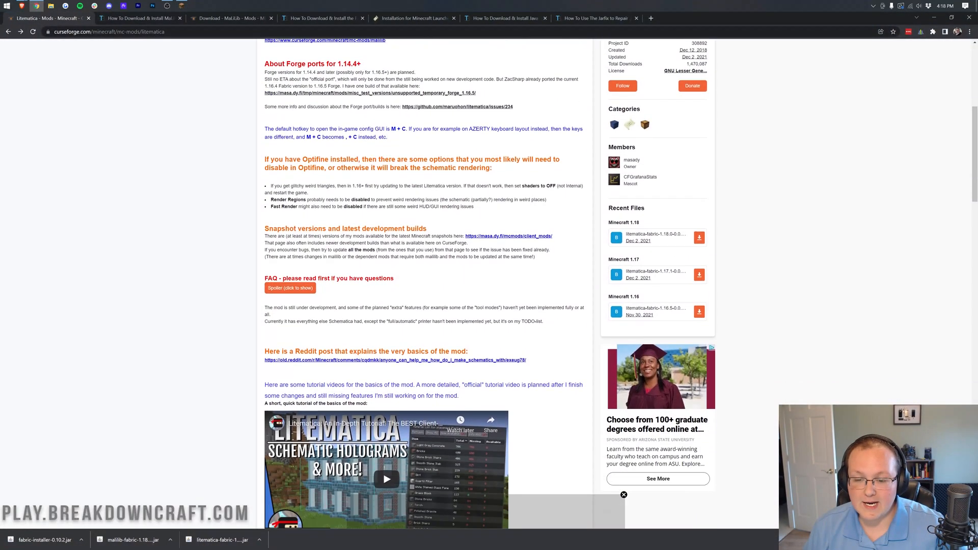
pyautogui.scroll(-3)
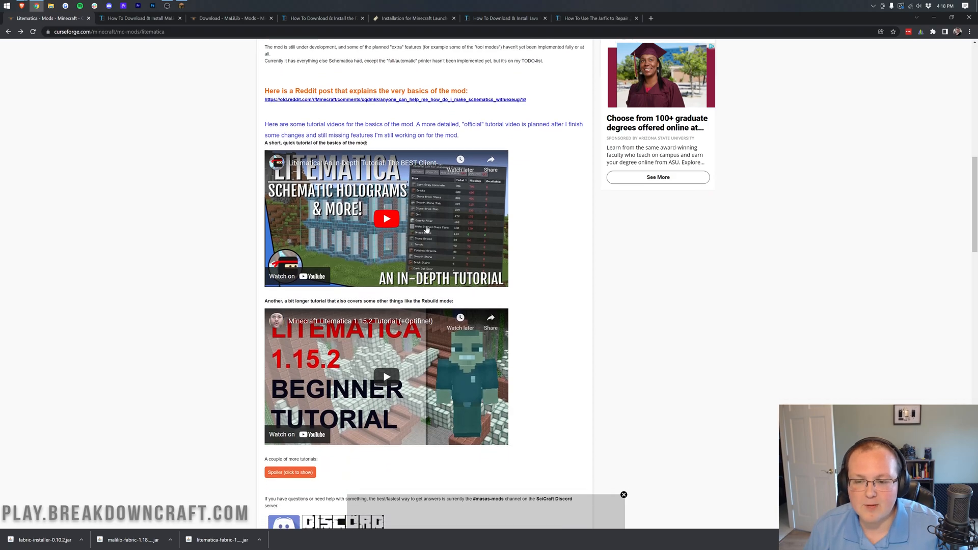
pyautogui.scroll(3)
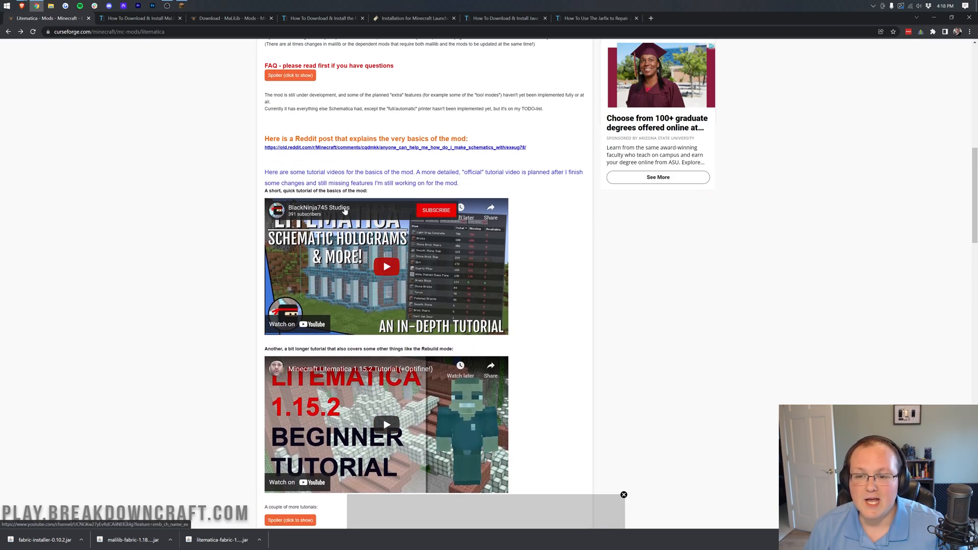
pyautogui.moveTo(499, 276)
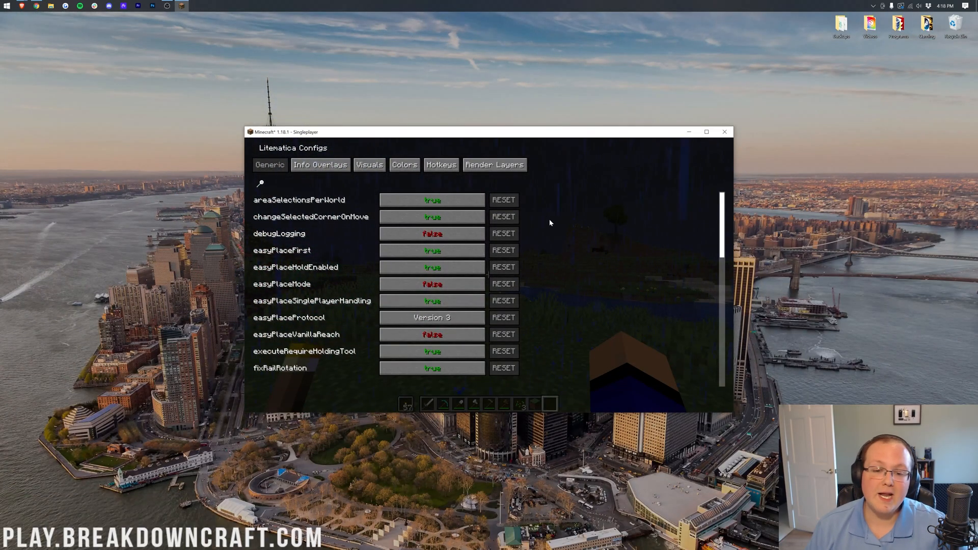
# - Dismiss the Litematica Configs GUI with Escape and resume gameplay in the singleplayer world
pyautogui.press('Escape')
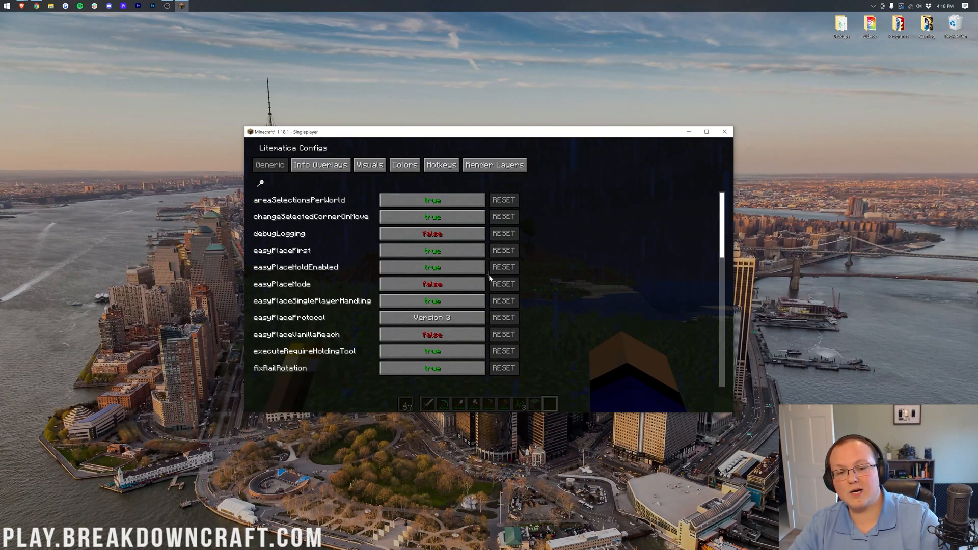
pyautogui.click(494, 164)
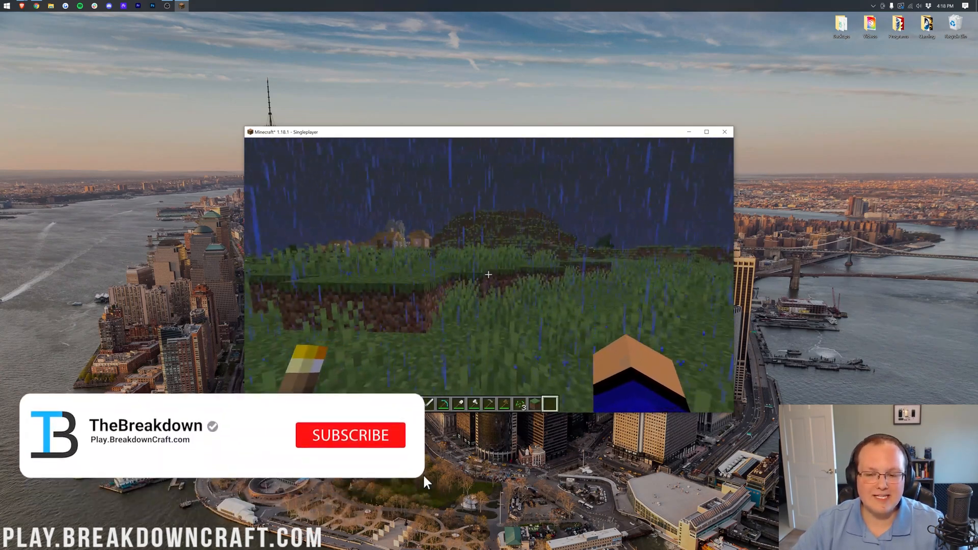
pyautogui.click(350, 435)
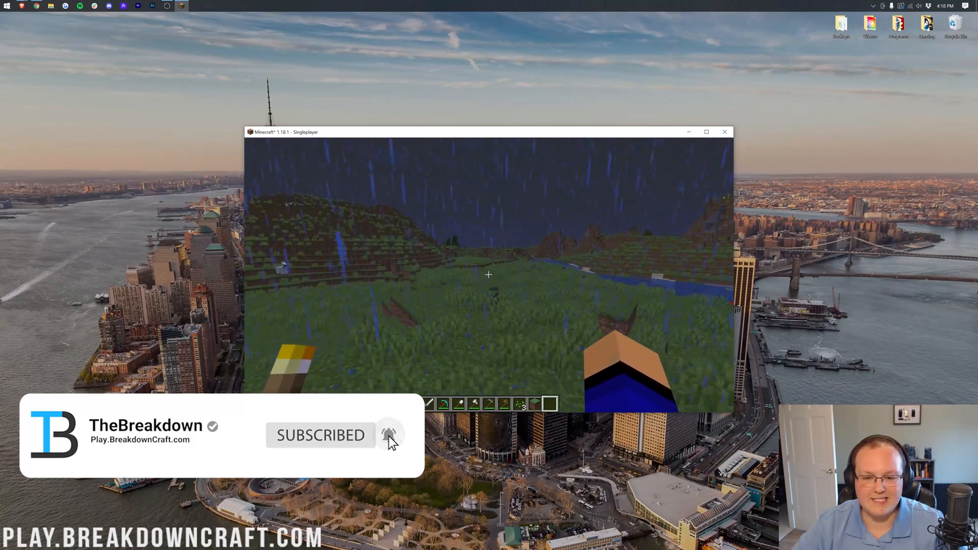